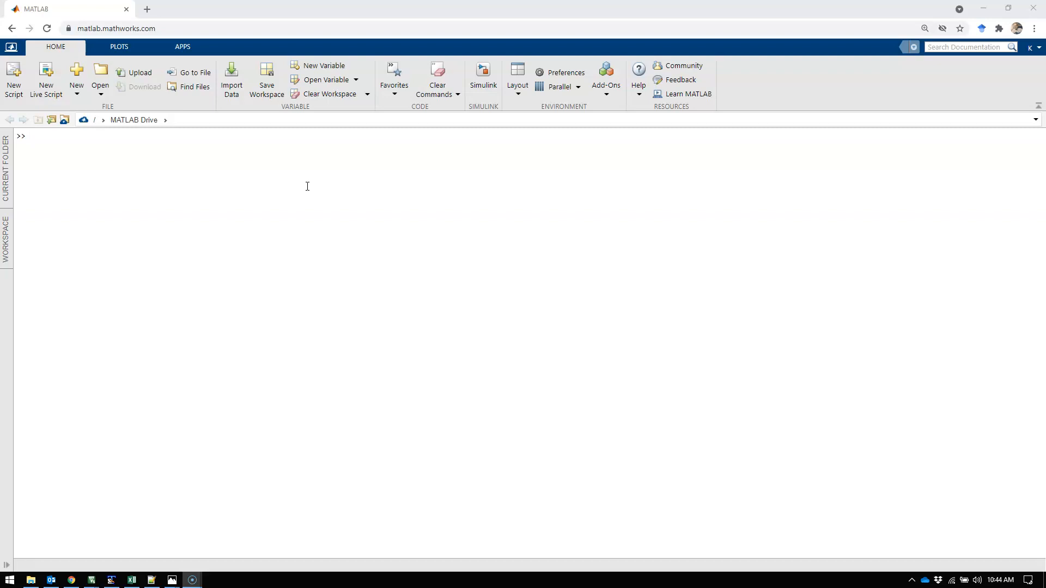
Run the filterDesigner command from the Command Window to launch Filter Designer
{"action": "left_click", "coordinate": [31, 136]}
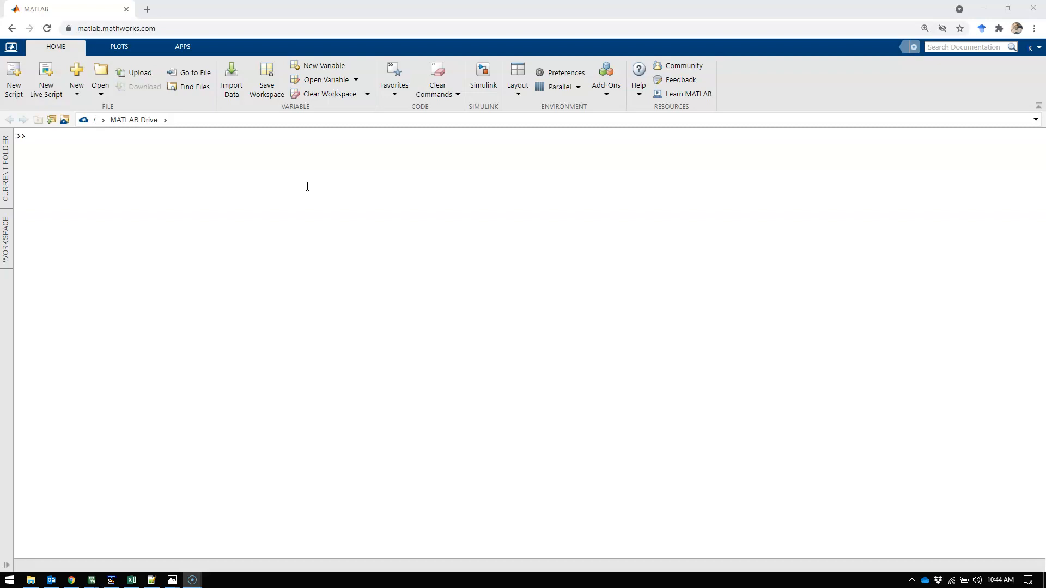
{"action": "type", "text": "filterDesigner"}
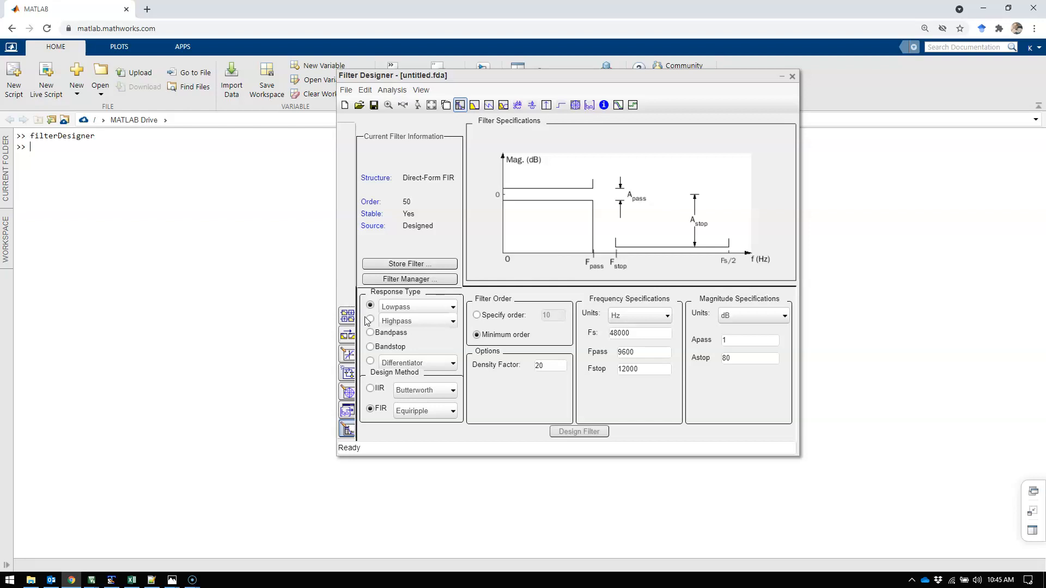
Try Highpass and Bandpass responses, then return to Lowpass with Fs 44100 Hz
{"action": "left_click", "coordinate": [370, 320]}
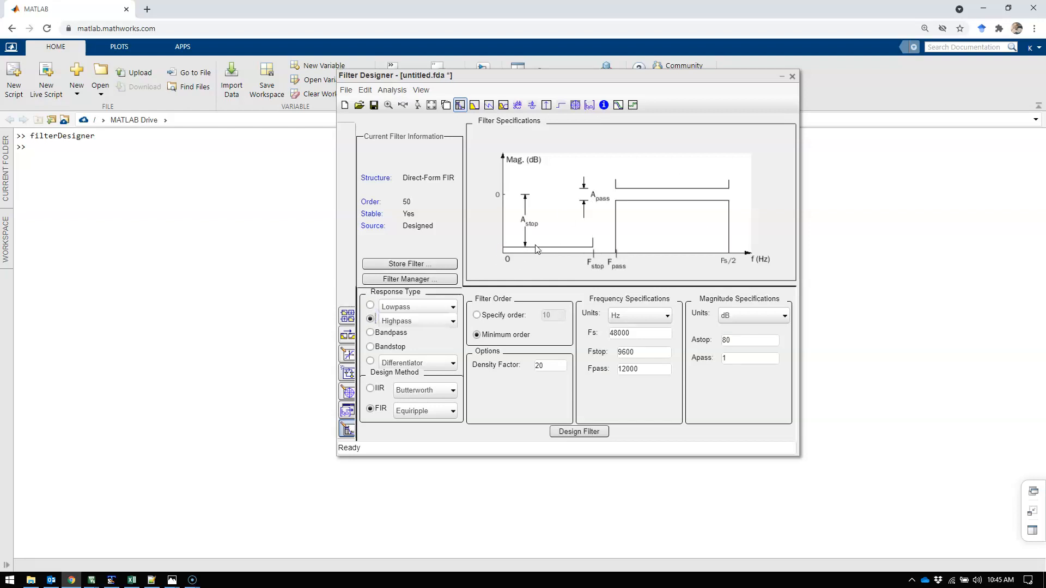
{"action": "mouse_move", "coordinate": [710, 206]}
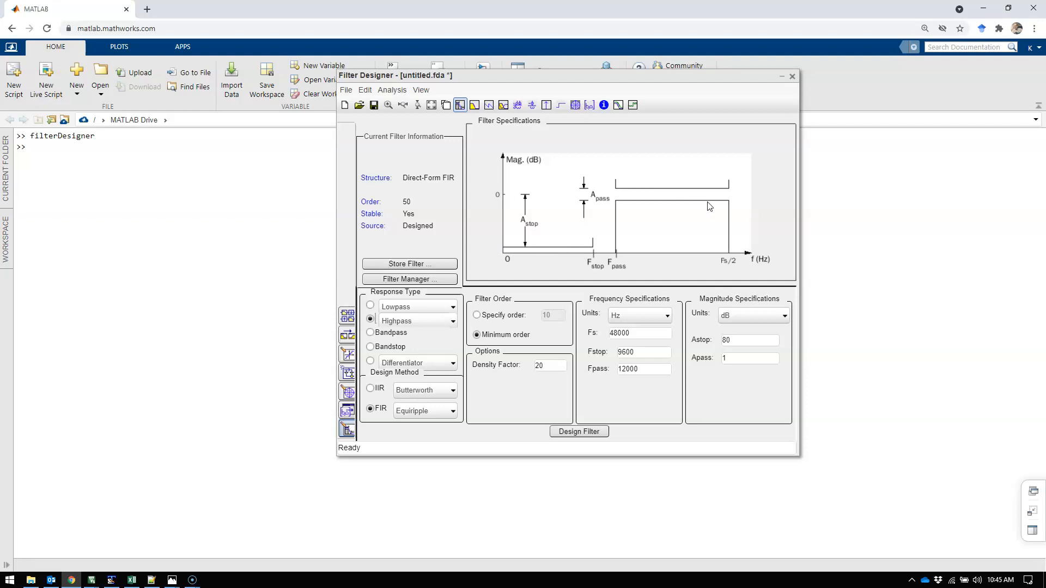
{"action": "left_click", "coordinate": [370, 332]}
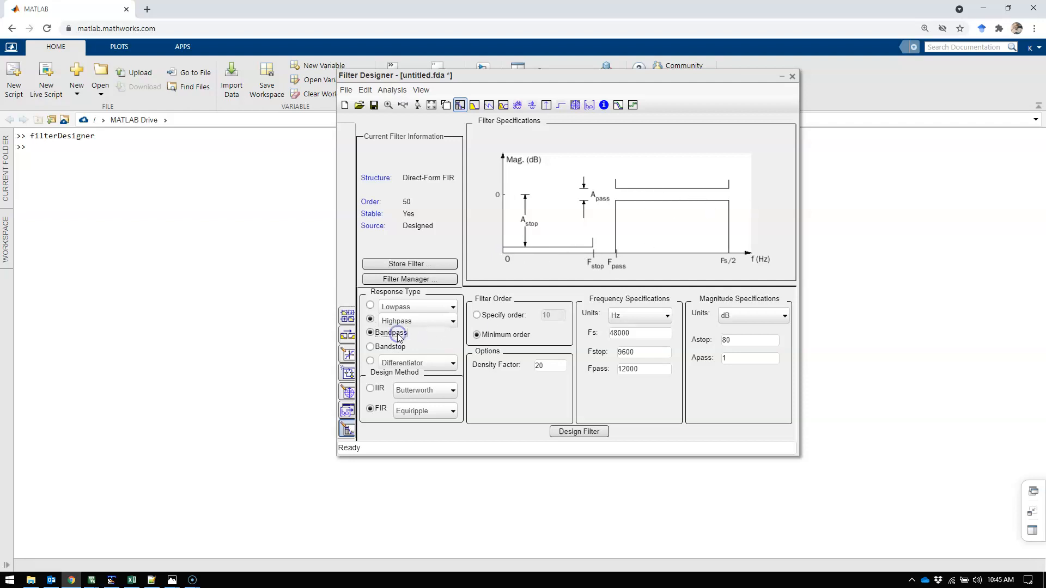
{"action": "left_click", "coordinate": [370, 333]}
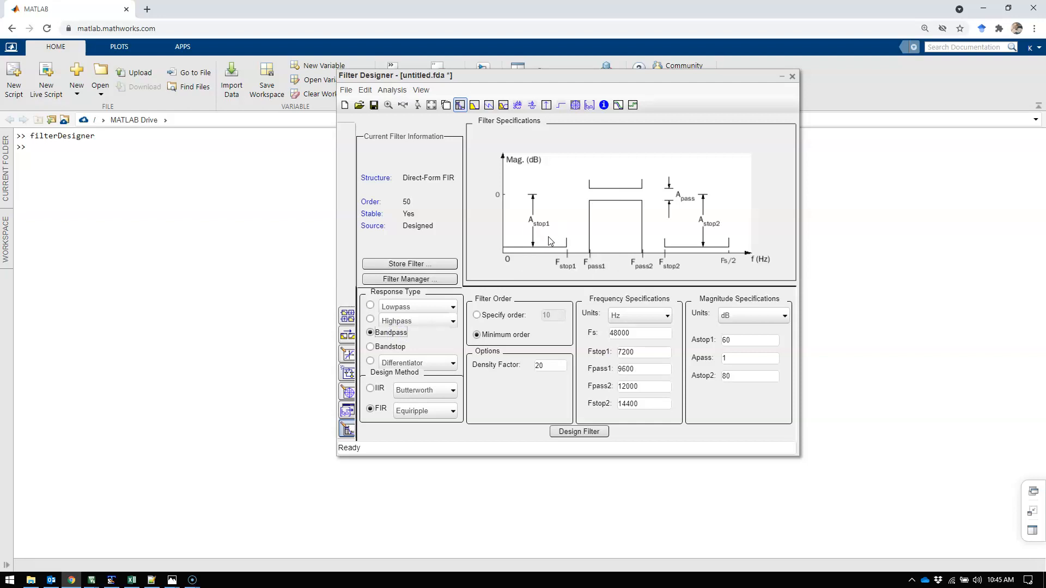
{"action": "mouse_move", "coordinate": [549, 259]}
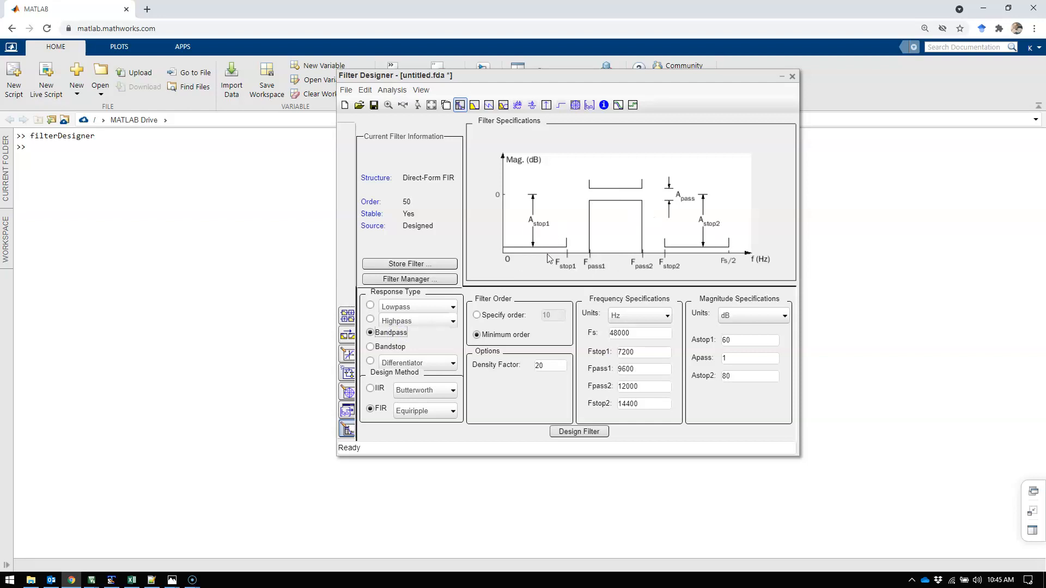
{"action": "left_click", "coordinate": [370, 307]}
{"action": "type", "text": "44100"}
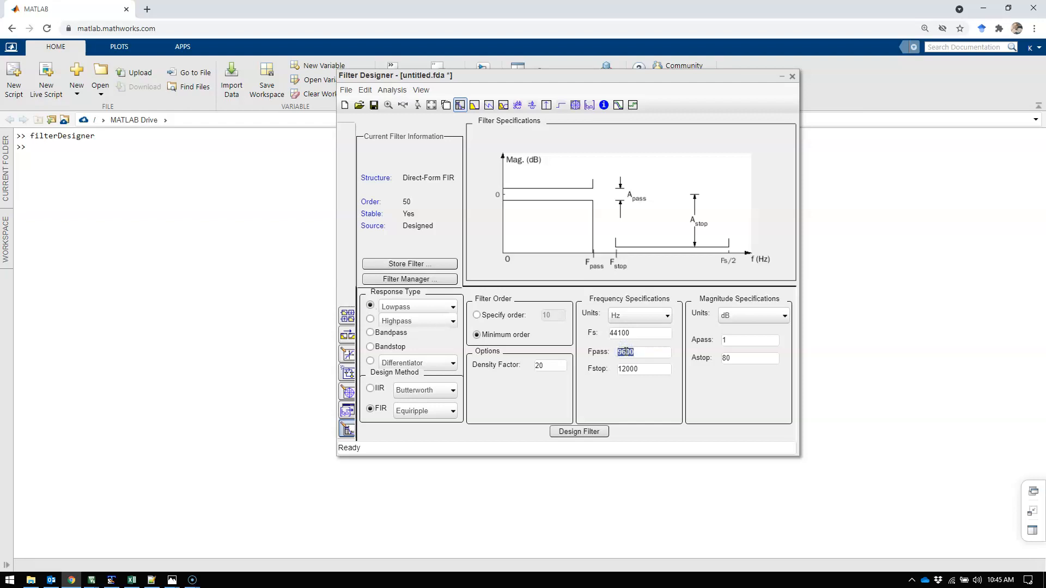
Design the lowpass filter with Fpass 4800 Hz and Fstop 6000 Hz, yielding order 93
{"action": "type", "text": "48"}
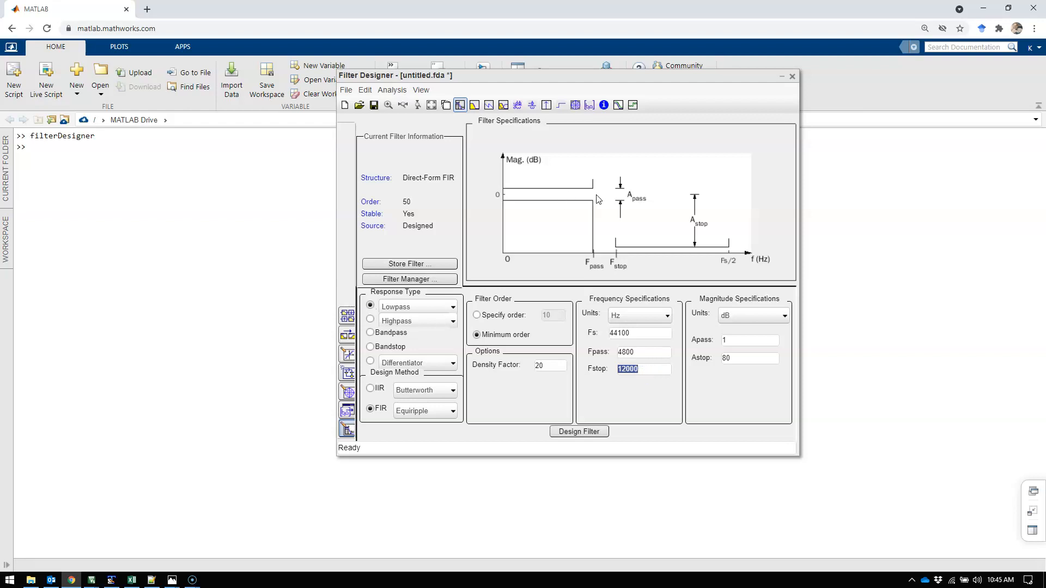
{"action": "mouse_move", "coordinate": [619, 267]}
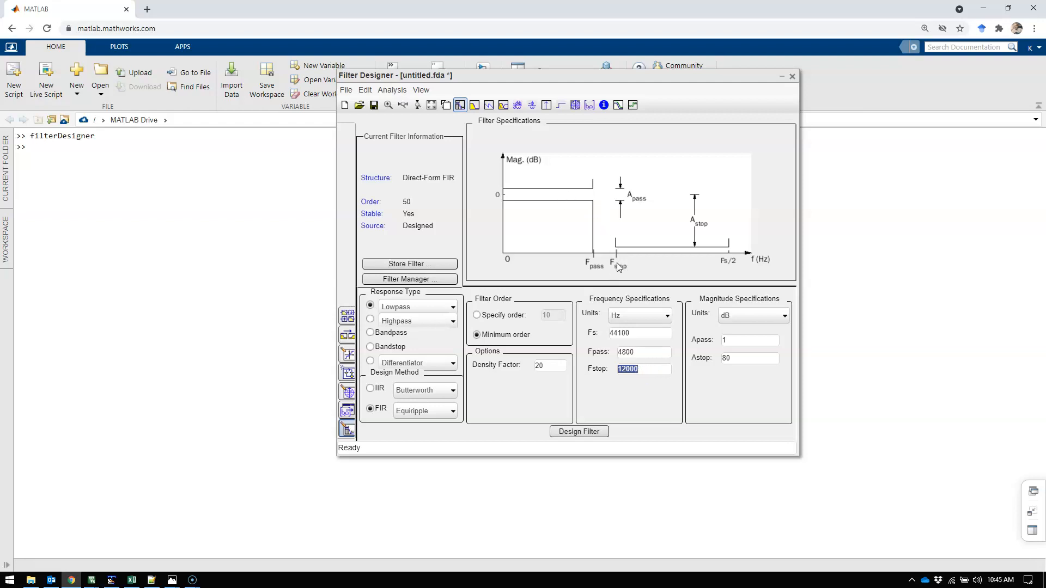
{"action": "type", "text": "6000"}
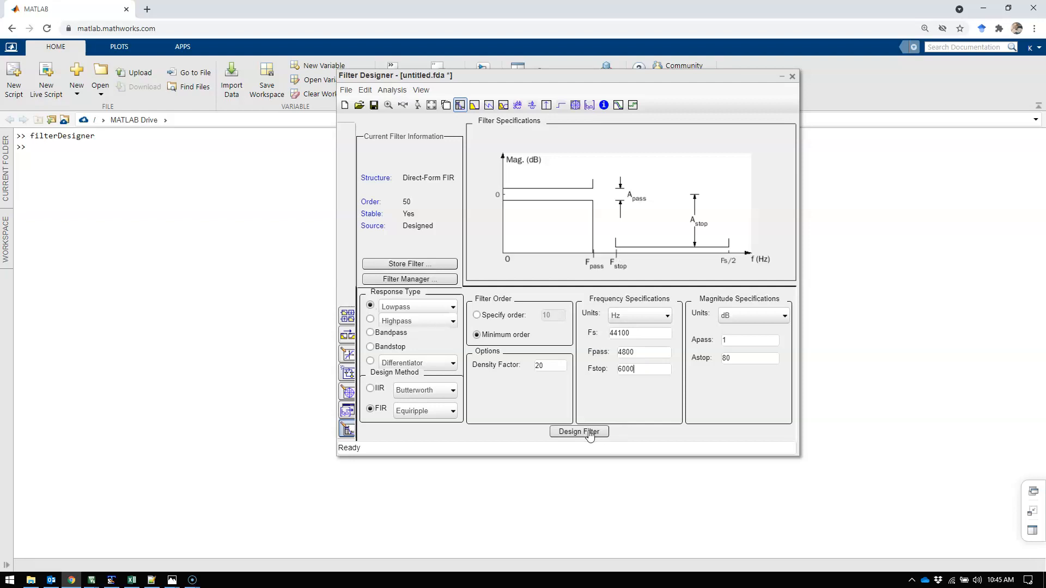
{"action": "left_click", "coordinate": [579, 432]}
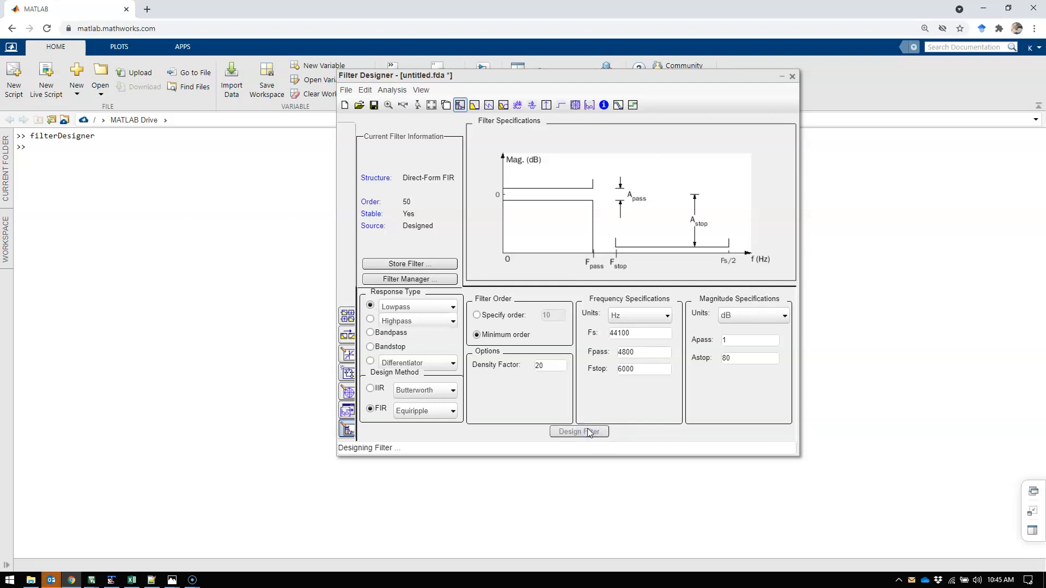
{"action": "left_click", "coordinate": [577, 431]}
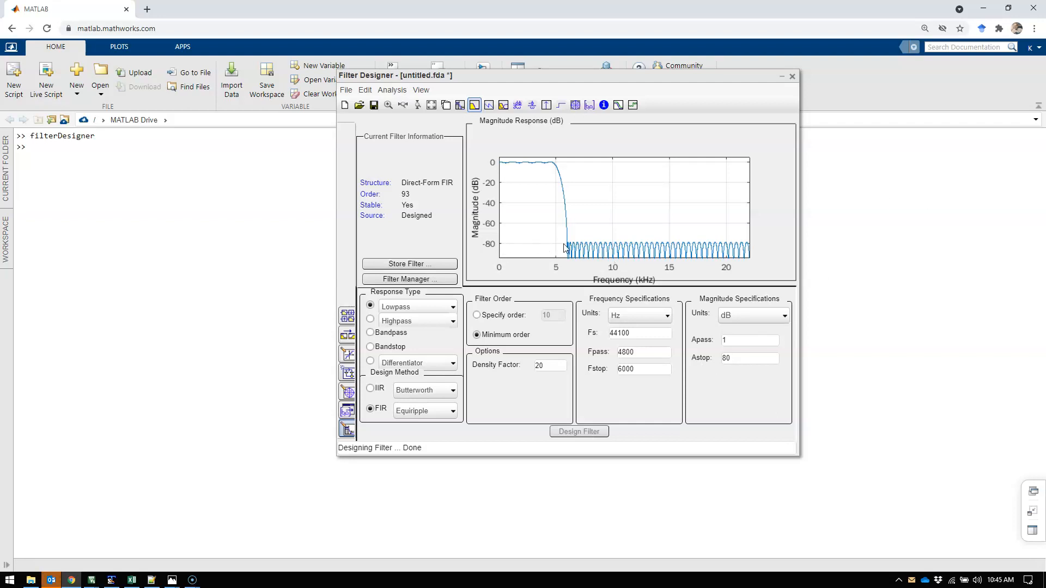
{"action": "mouse_move", "coordinate": [699, 227]}
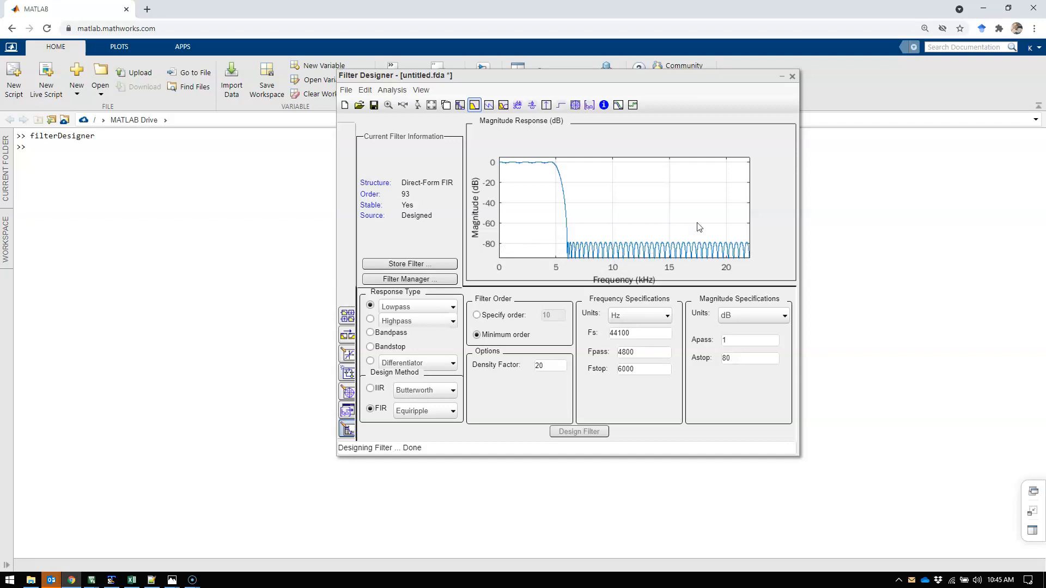
{"action": "mouse_move", "coordinate": [566, 194]}
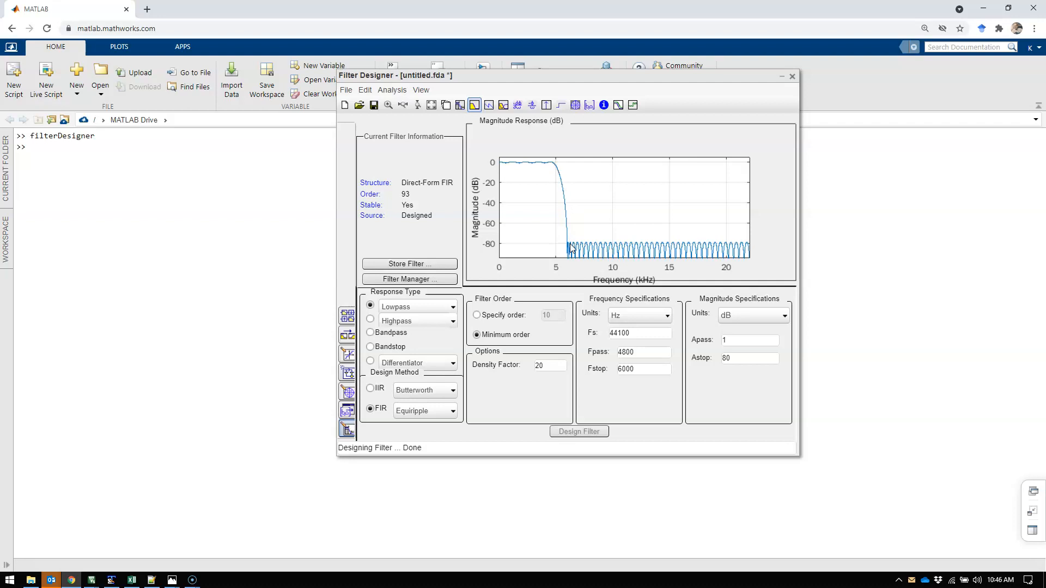
{"action": "mouse_move", "coordinate": [626, 242]}
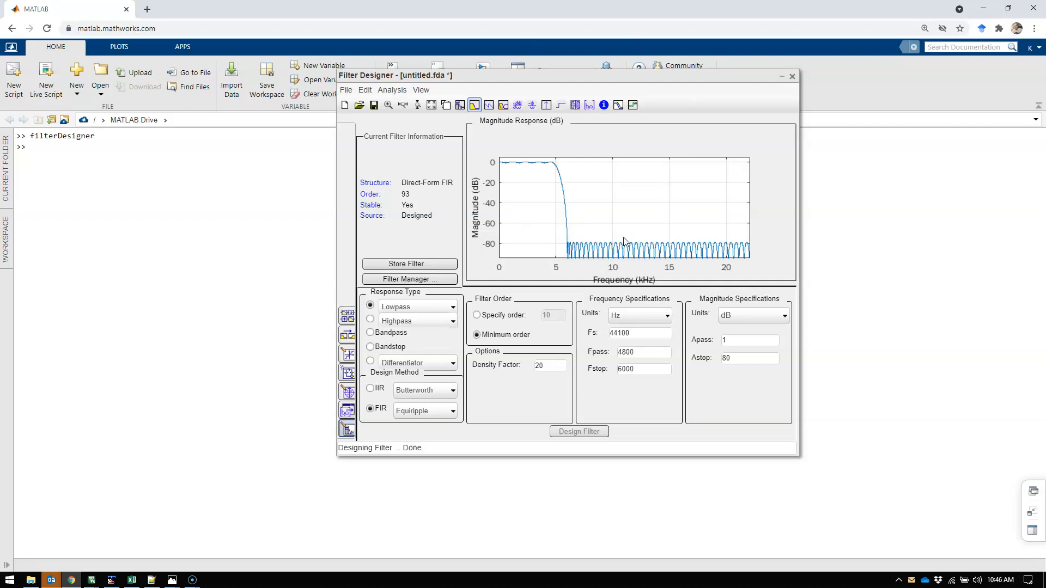
{"action": "mouse_move", "coordinate": [545, 105]}
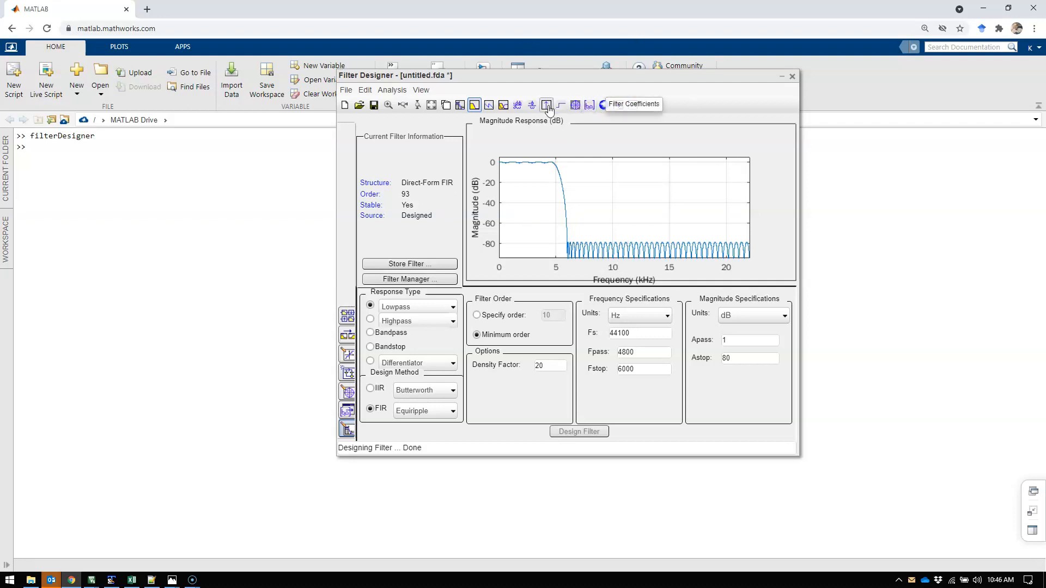
Show the impulse response, then list the numerator coefficients and scroll through them
{"action": "left_click", "coordinate": [546, 105]}
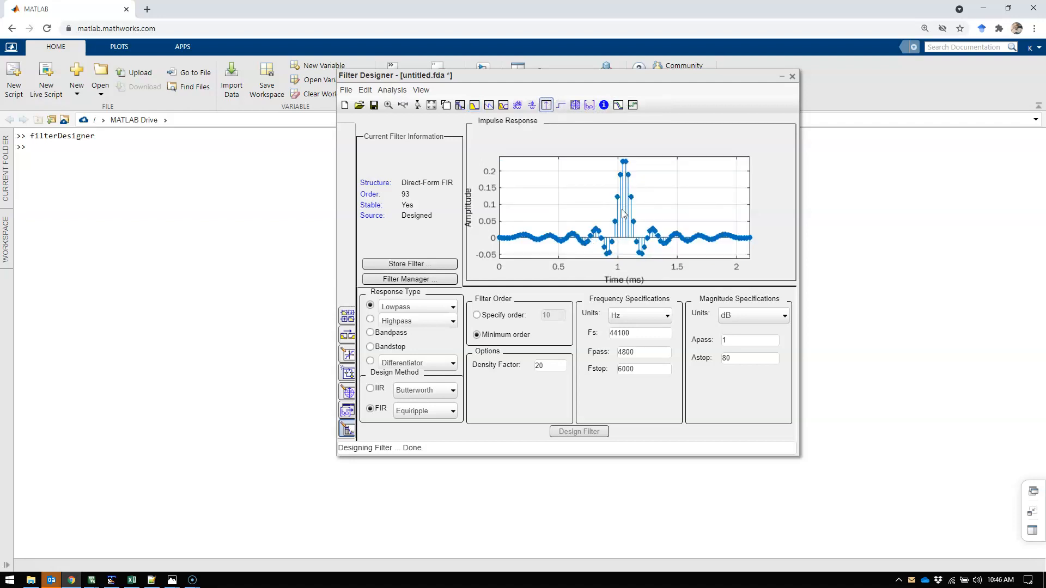
{"action": "mouse_move", "coordinate": [619, 223]}
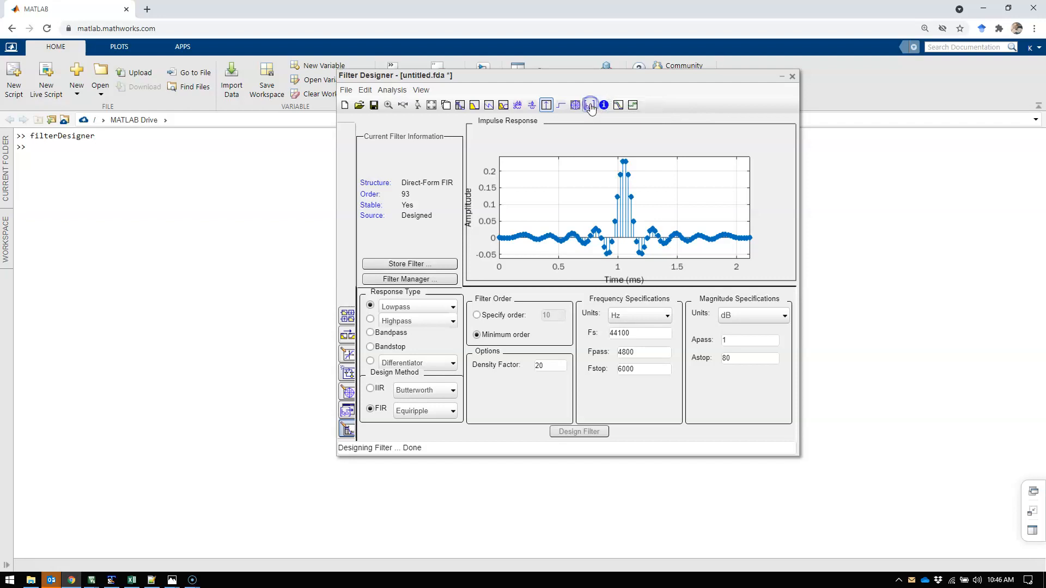
{"action": "left_click", "coordinate": [589, 106]}
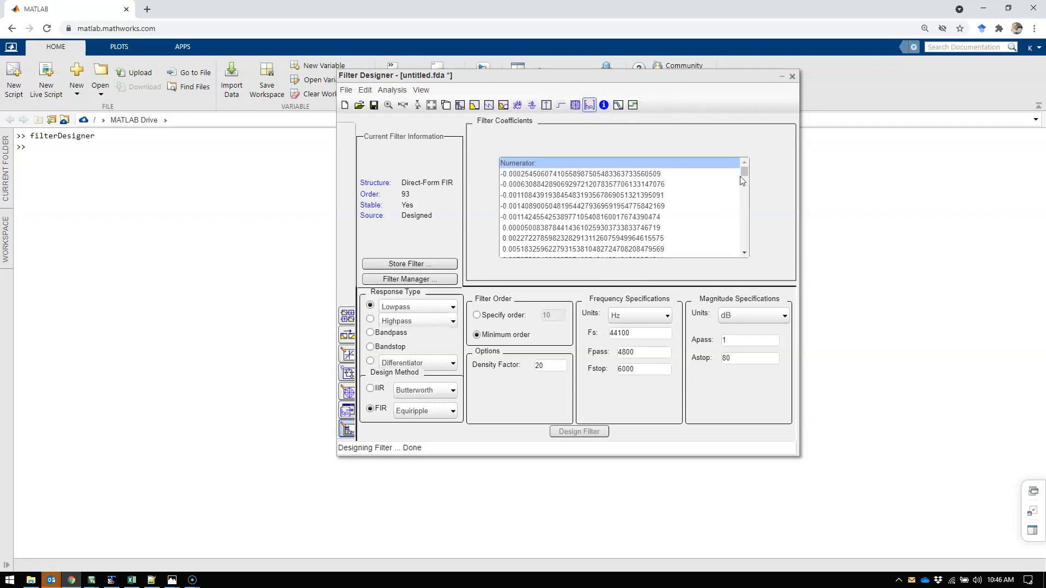
{"action": "scroll", "scroll_direction": "down", "scroll_amount": 3}
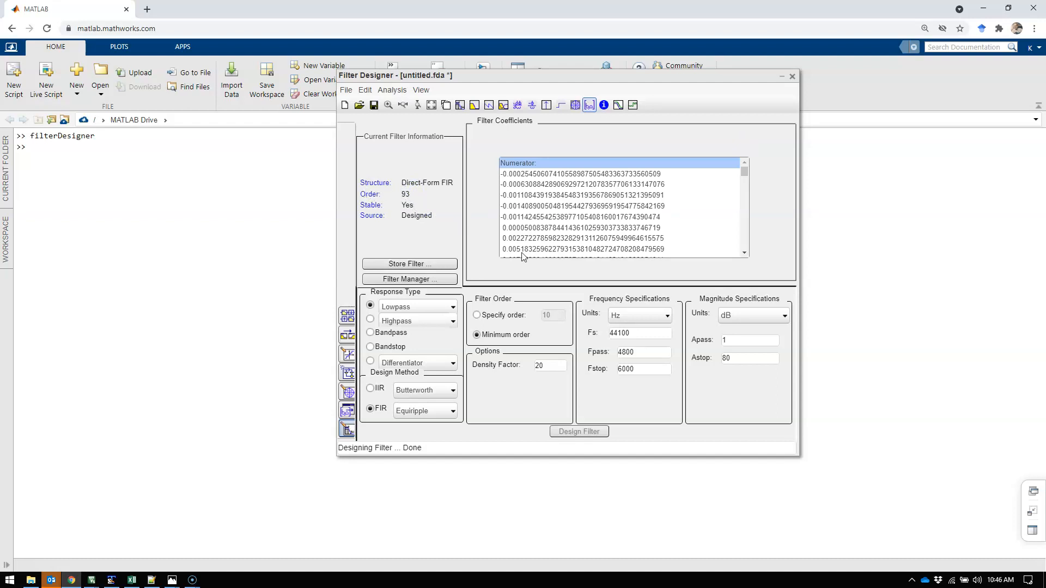
{"action": "mouse_move", "coordinate": [637, 352]}
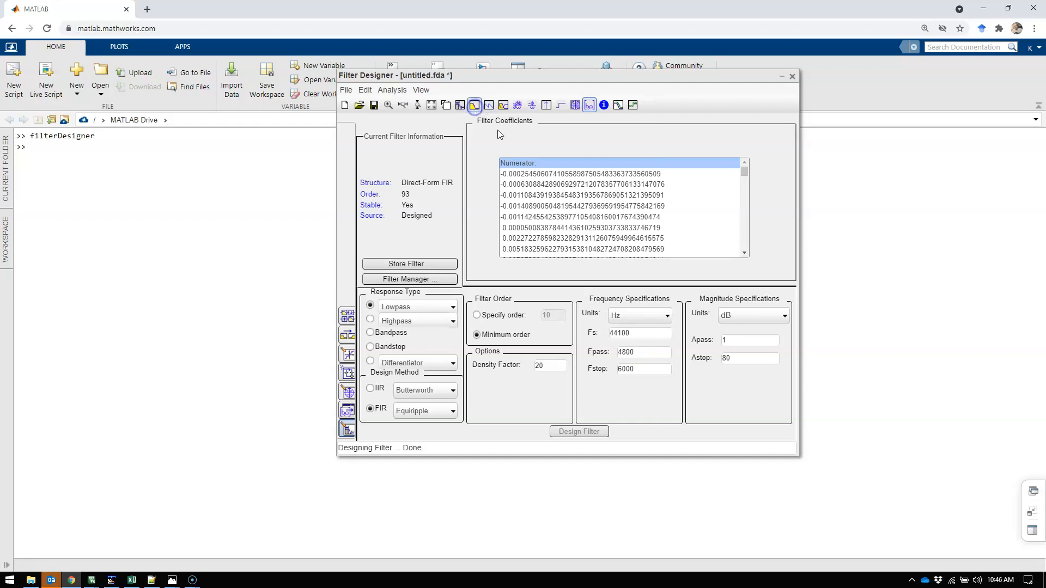
Change Fstop to 9600 Hz, redesign the order-22 filter and display its coefficients
{"action": "left_click", "coordinate": [474, 105]}
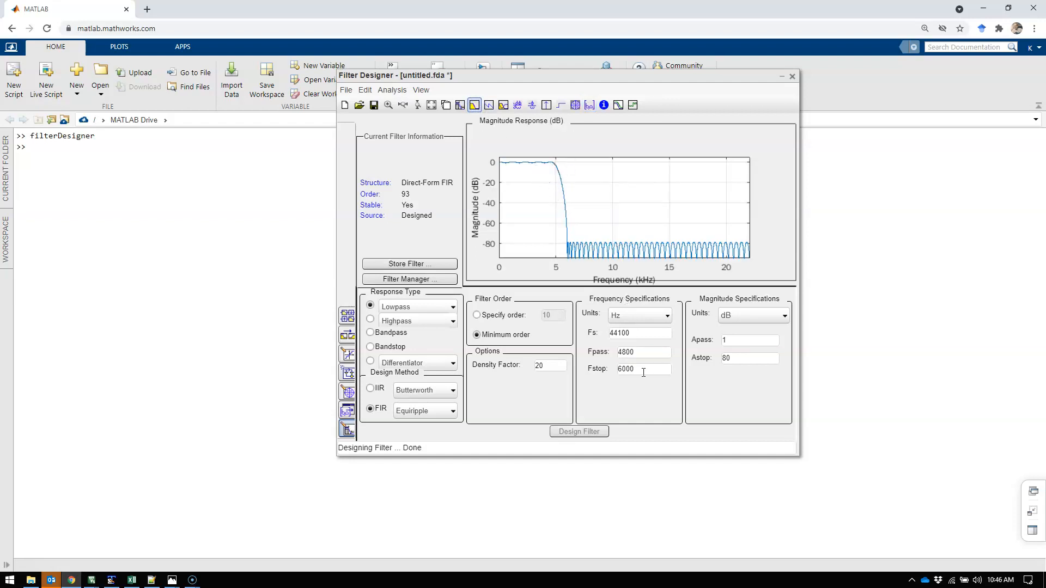
{"action": "type", "text": "96"}
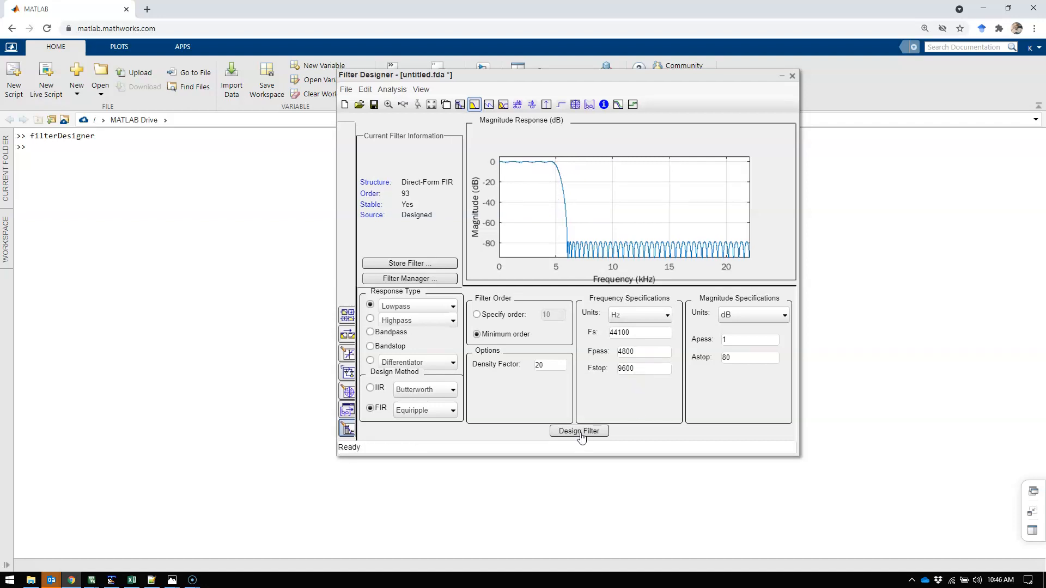
{"action": "left_click", "coordinate": [577, 432]}
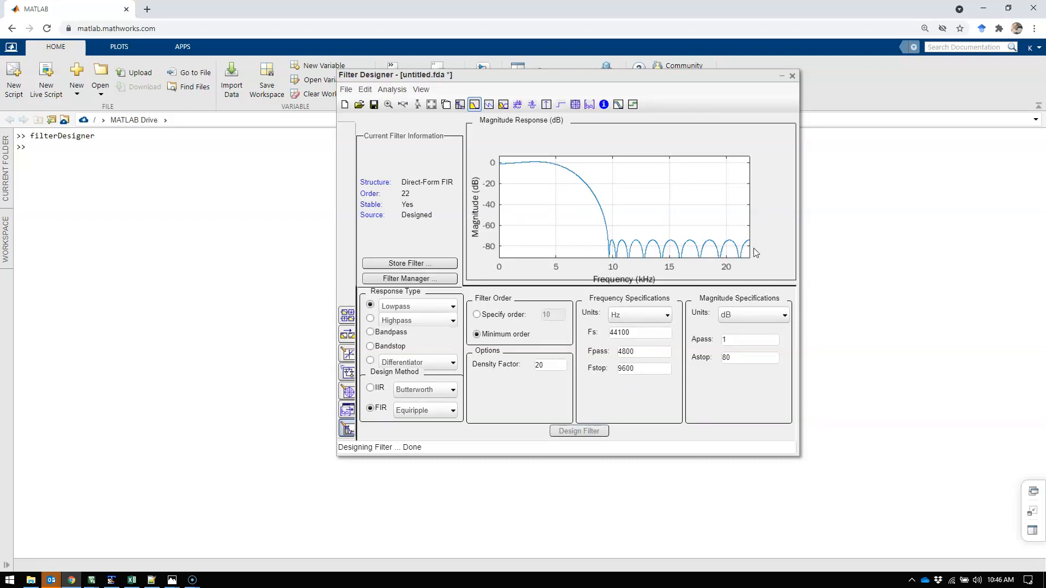
{"action": "mouse_move", "coordinate": [754, 276]}
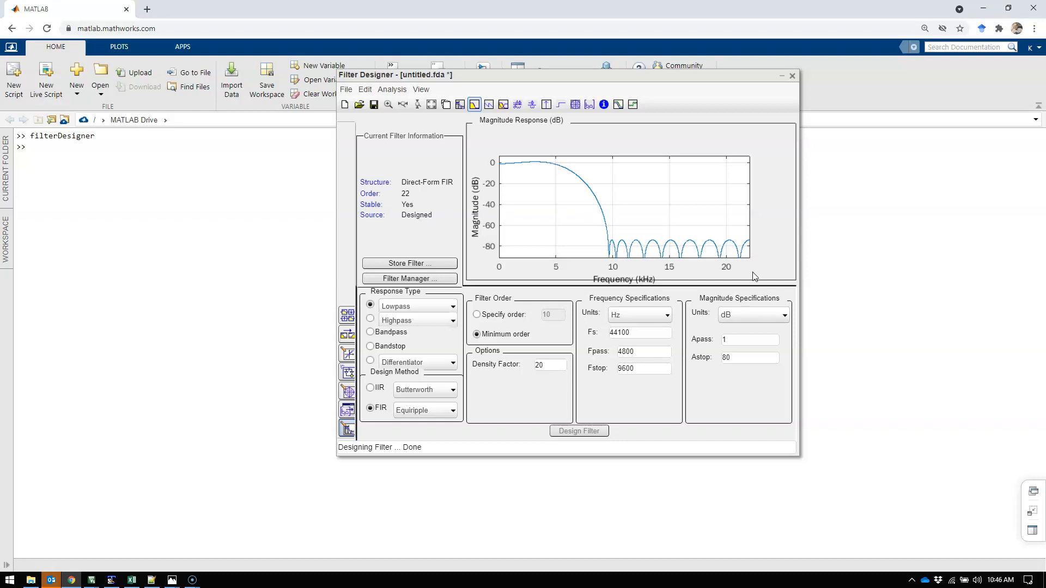
{"action": "left_click", "coordinate": [587, 105]}
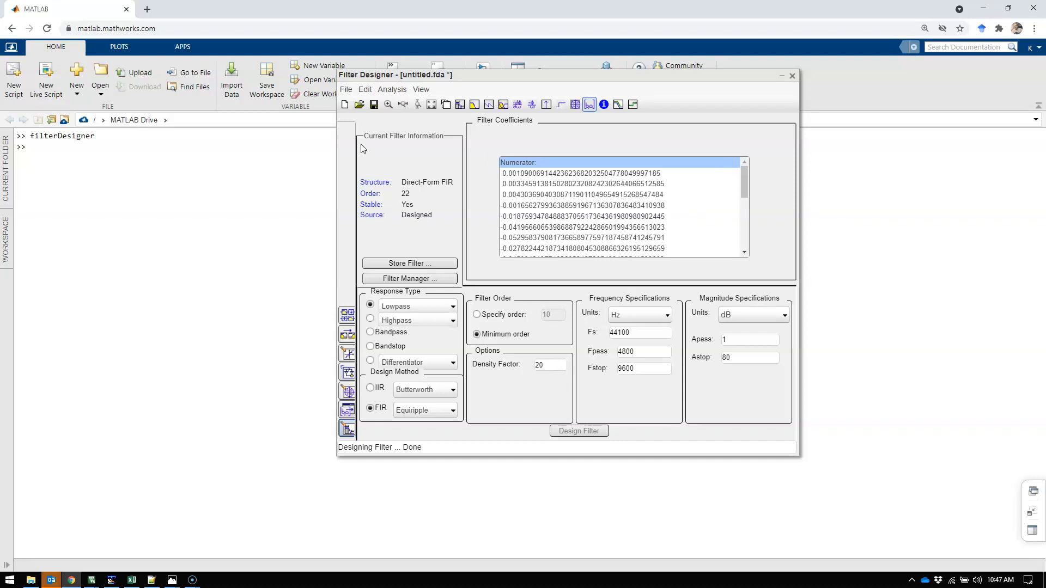
Set the export destination to Coefficient File (ASCII) in decimal format and start the export
{"action": "left_click", "coordinate": [346, 88]}
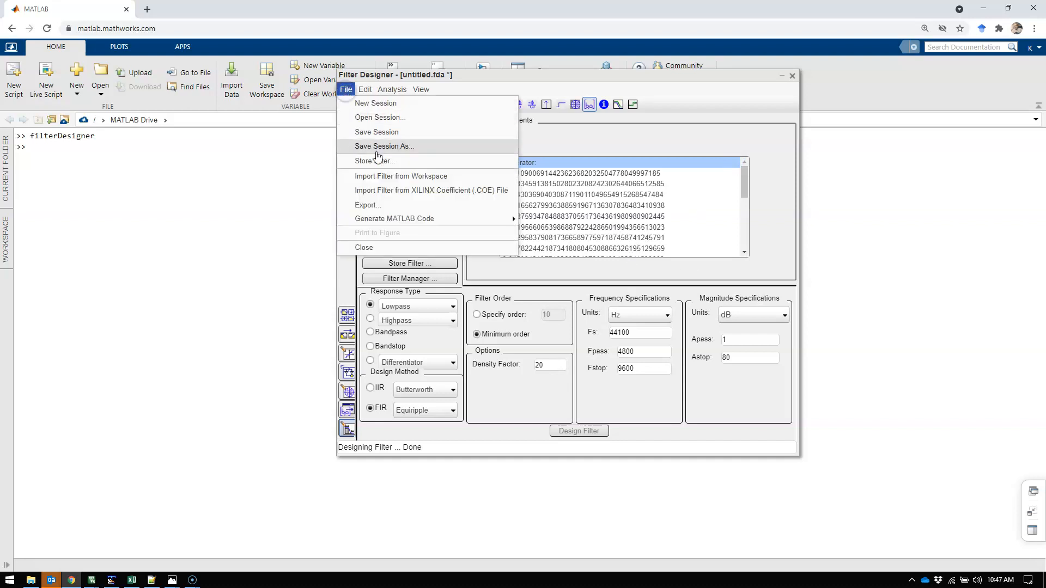
{"action": "left_click", "coordinate": [347, 88]}
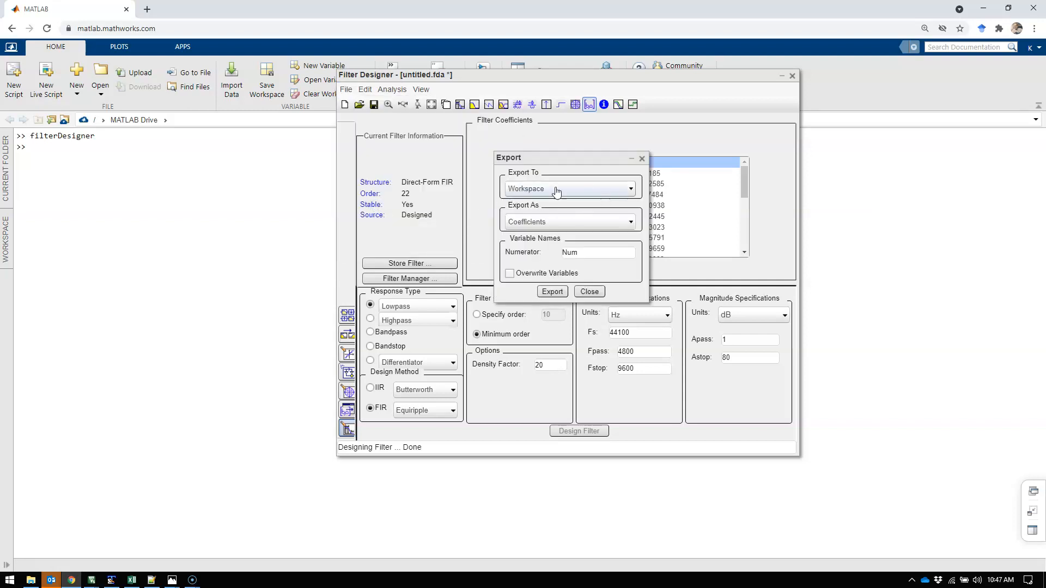
{"action": "left_click", "coordinate": [625, 188]}
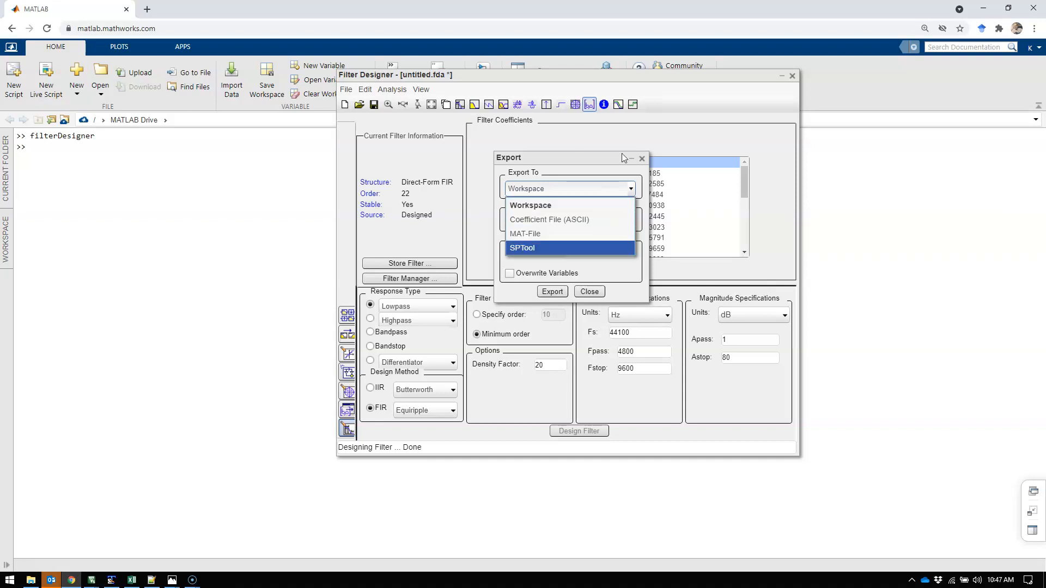
{"action": "mouse_move", "coordinate": [549, 219]}
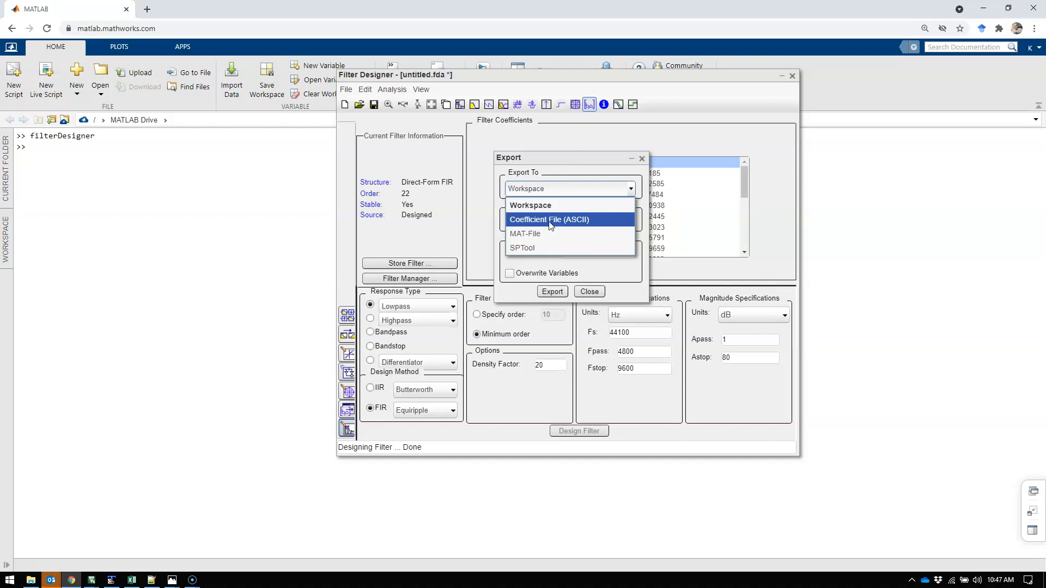
{"action": "left_click", "coordinate": [547, 219]}
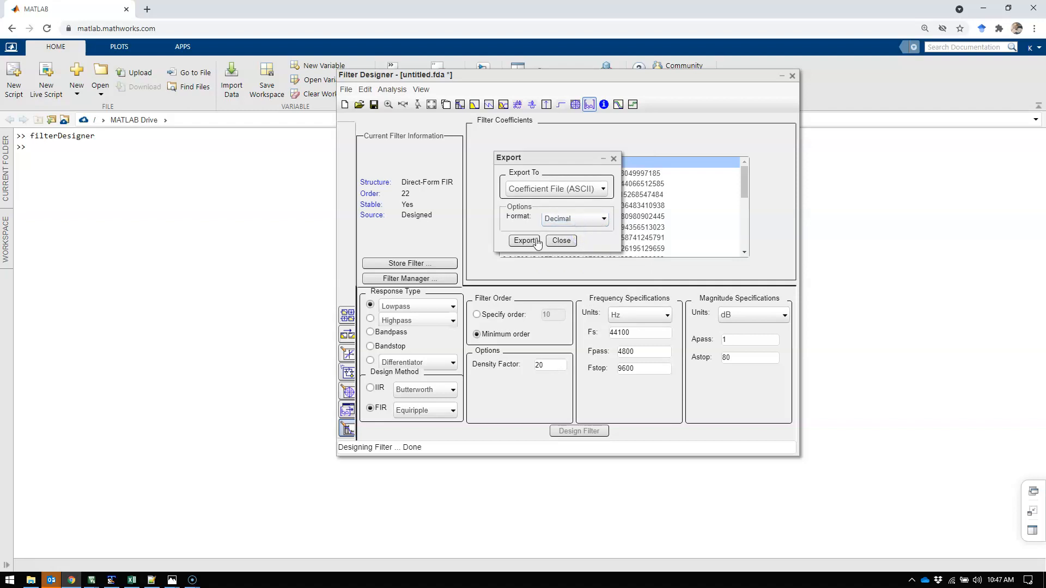
{"action": "left_click", "coordinate": [526, 240]}
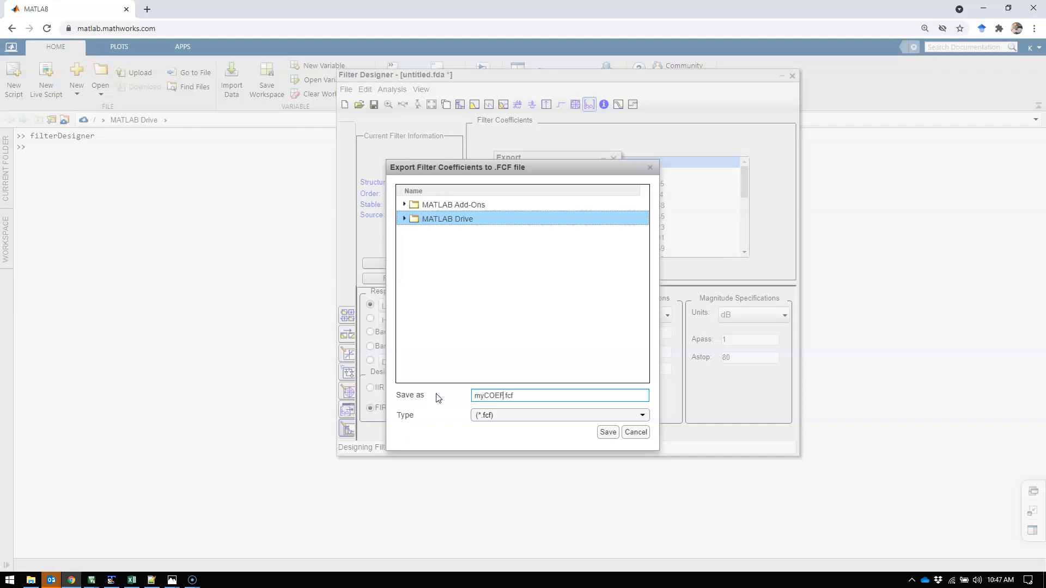
Save the coefficient file as myCOEFFDemo.fcf
{"action": "type", "text": "FDeE"}
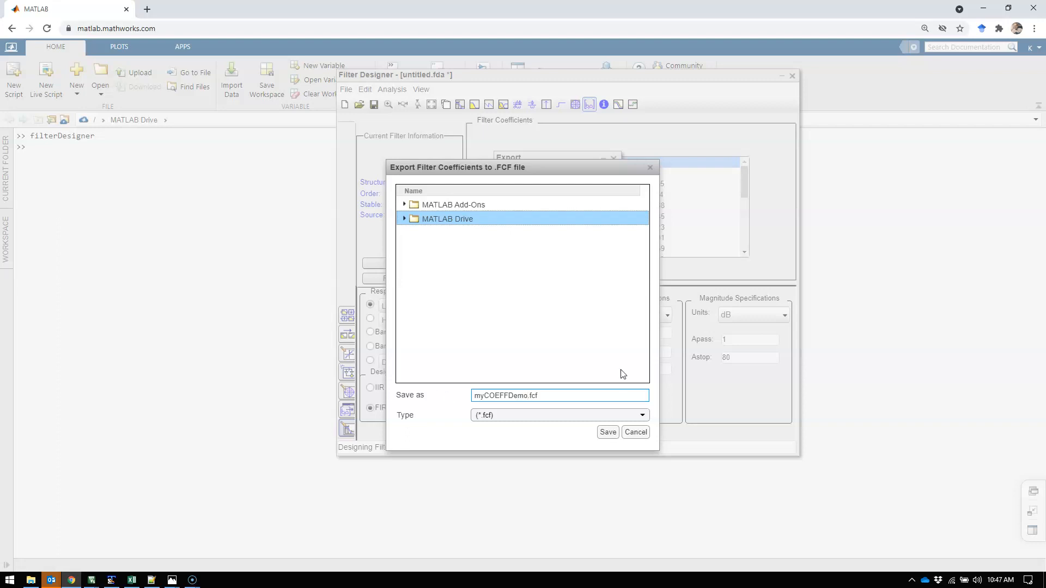
{"action": "left_click", "coordinate": [634, 432]}
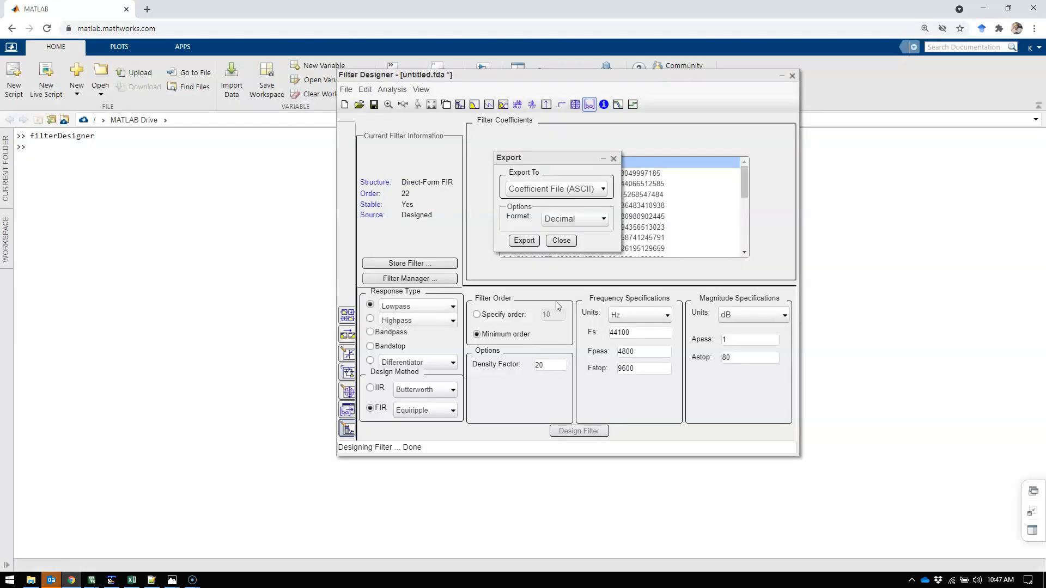
Dismiss the Export window and review the 23 numerator values in myCOEFFDemo.fcf
{"action": "left_click", "coordinate": [524, 239]}
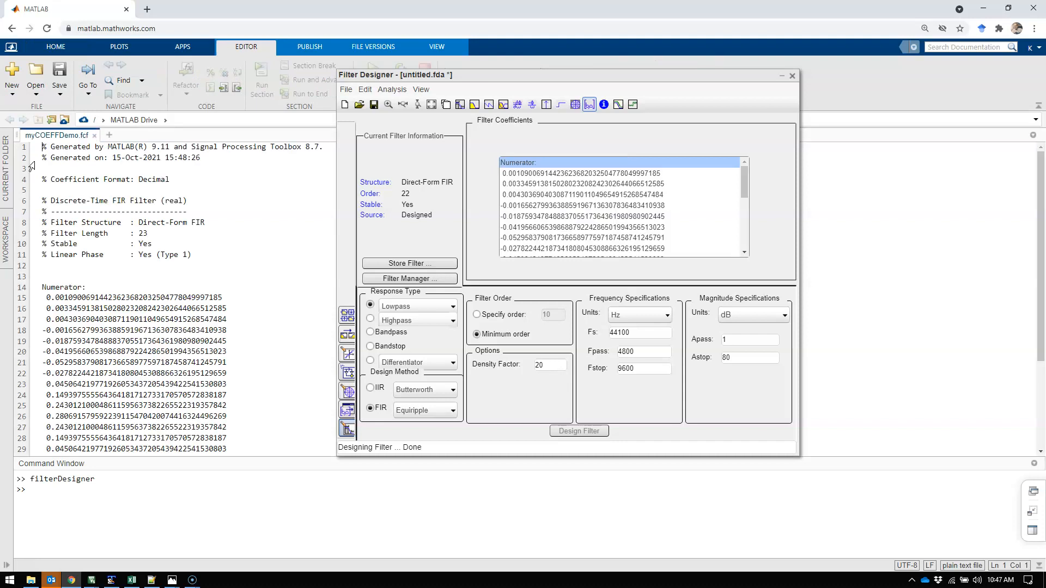
{"action": "scroll", "scroll_direction": "down", "scroll_amount": 3}
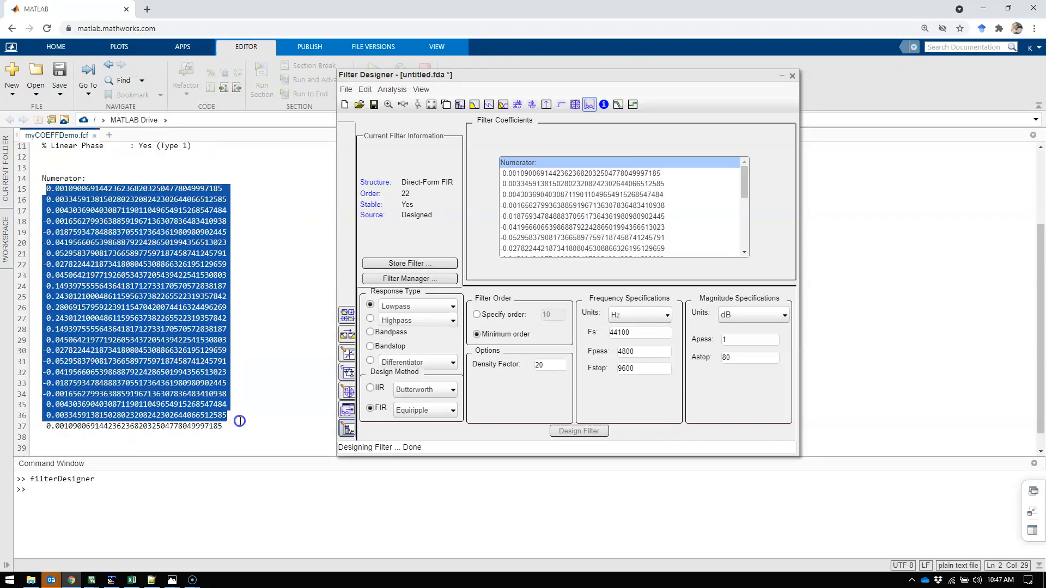
{"action": "left_click", "coordinate": [221, 425]}
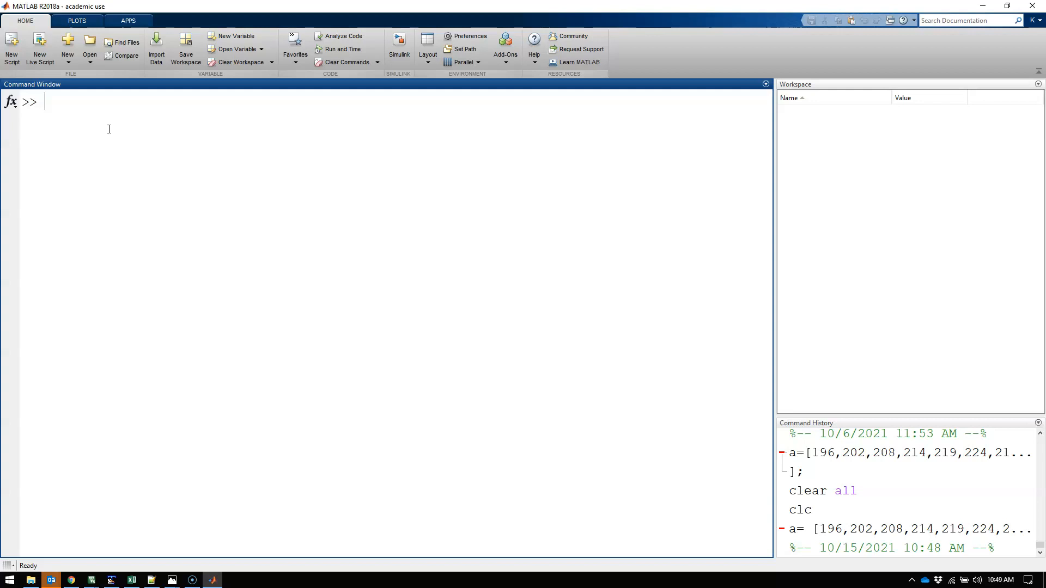
Run filterDesigner in the desktop MATLAB R2018a Command Window
{"action": "type", "text": "fil"}
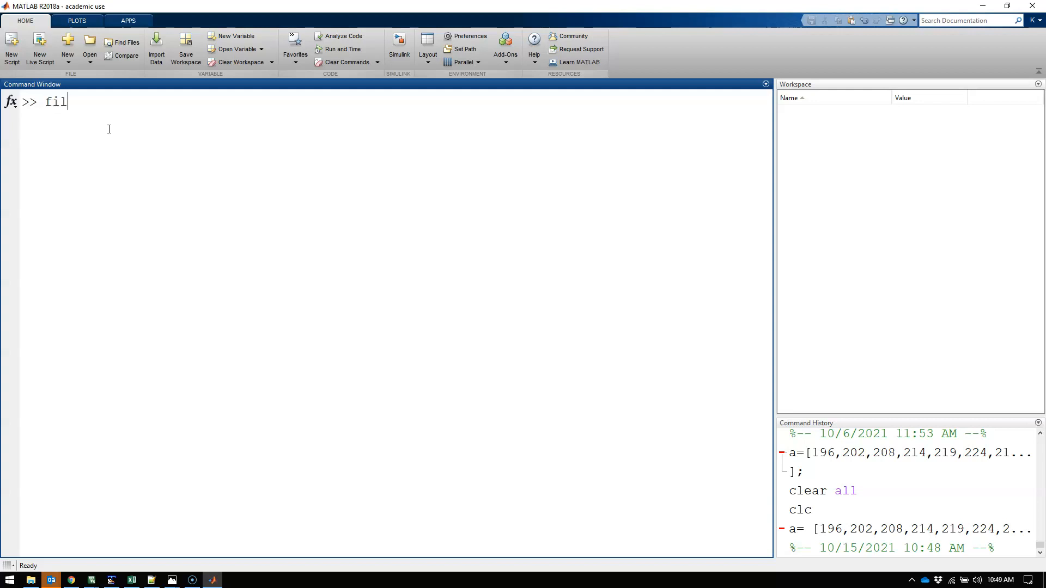
{"action": "type", "text": "terDesigner"}
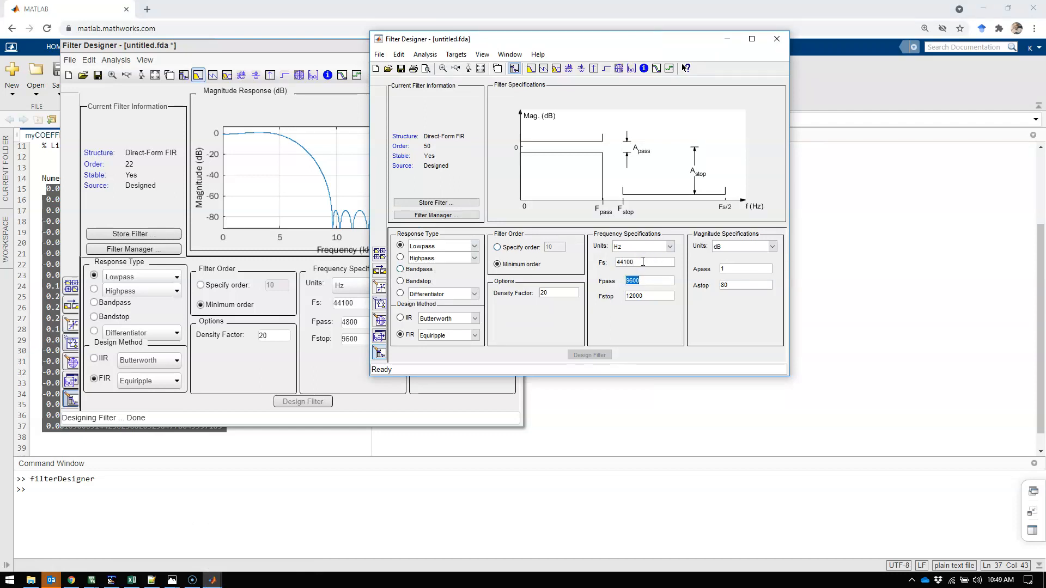
Design the lowpass filter with Fpass 4800 Hz and Fstop 9600 Hz, order 22
{"action": "type", "text": "4800"}
{"action": "left_click", "coordinate": [650, 295]}
{"action": "type", "text": "9600"}
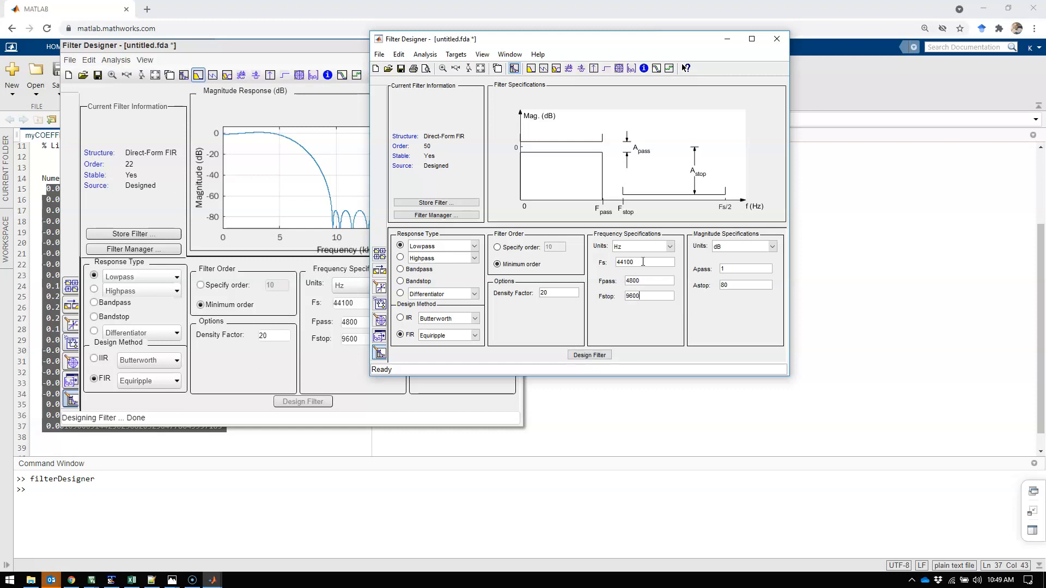
{"action": "left_click", "coordinate": [589, 354]}
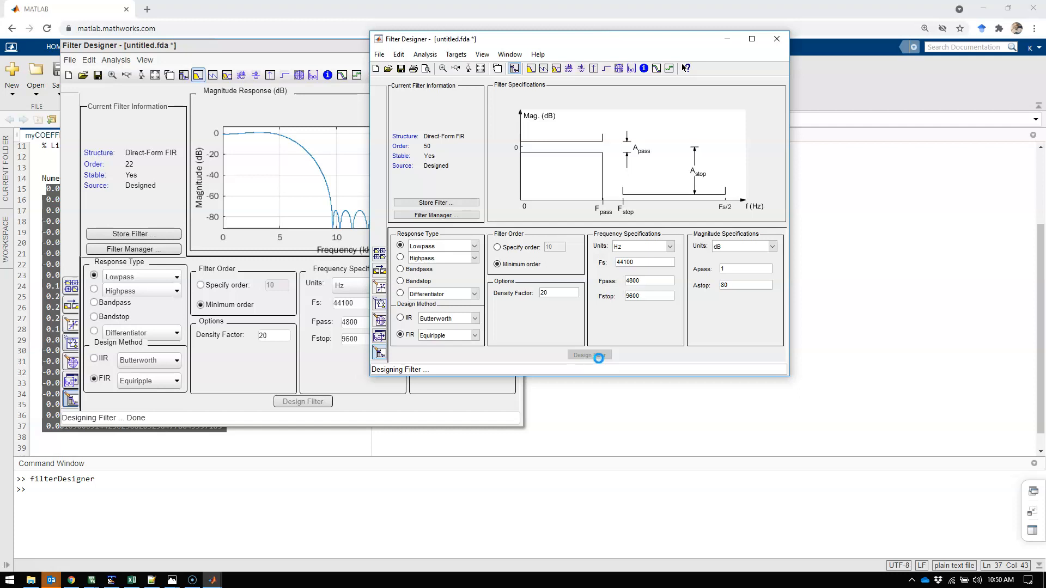
{"action": "left_click", "coordinate": [587, 354]}
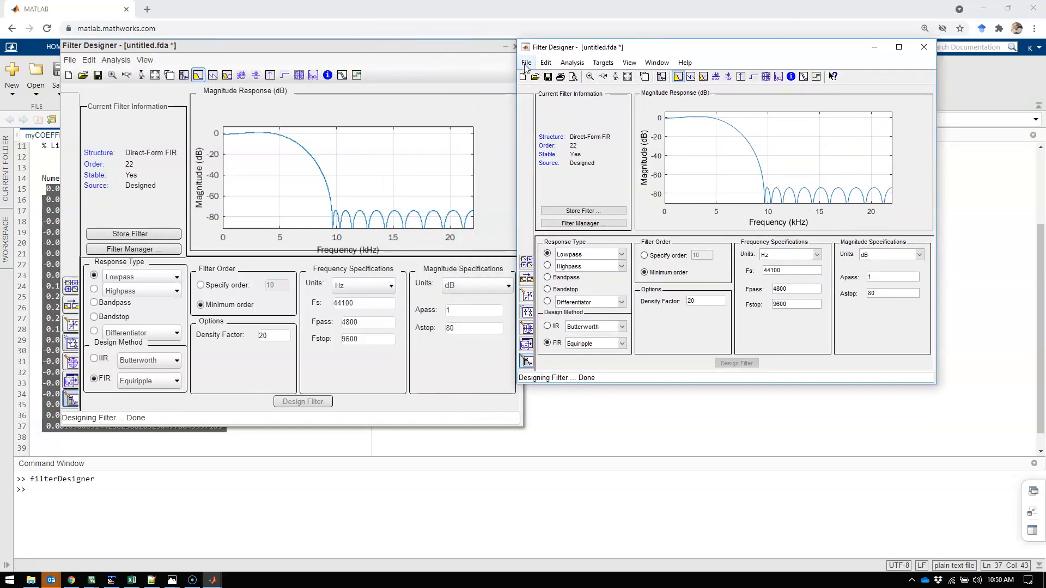
Review the File > Export workspace options and dismiss the dialog
{"action": "left_click", "coordinate": [526, 62]}
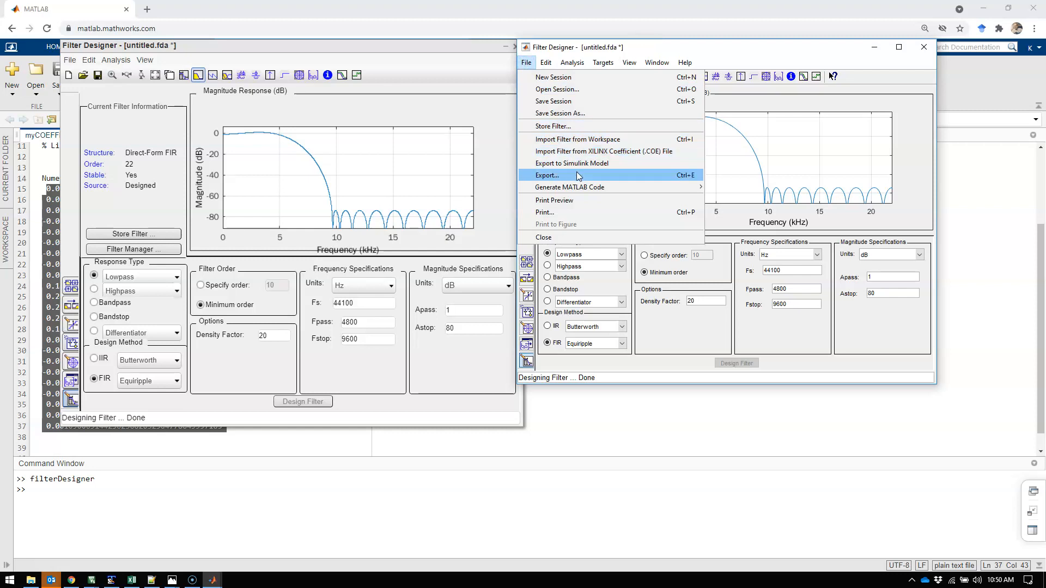
{"action": "left_click", "coordinate": [548, 174]}
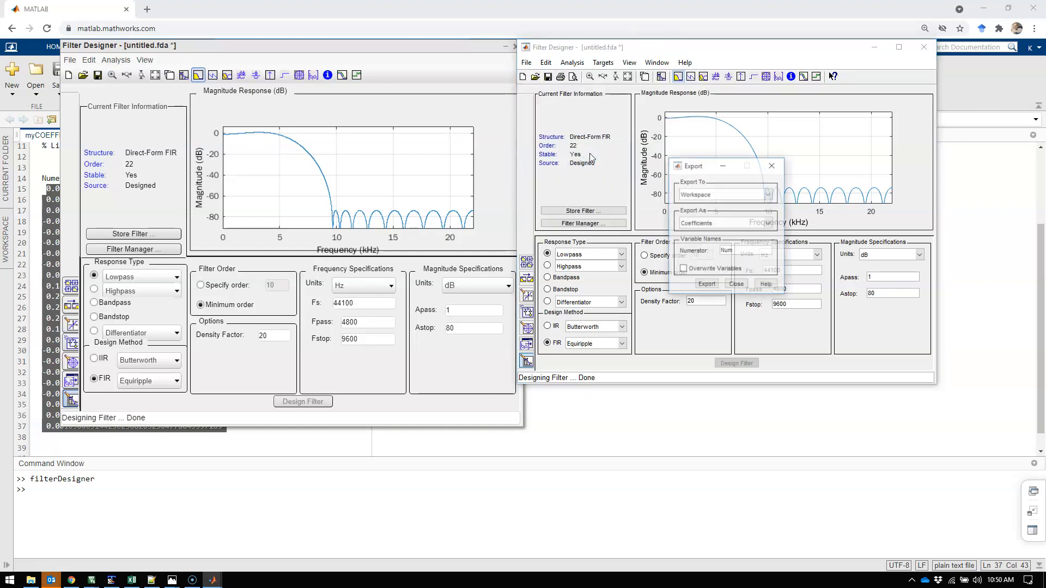
{"action": "left_click", "coordinate": [766, 194]}
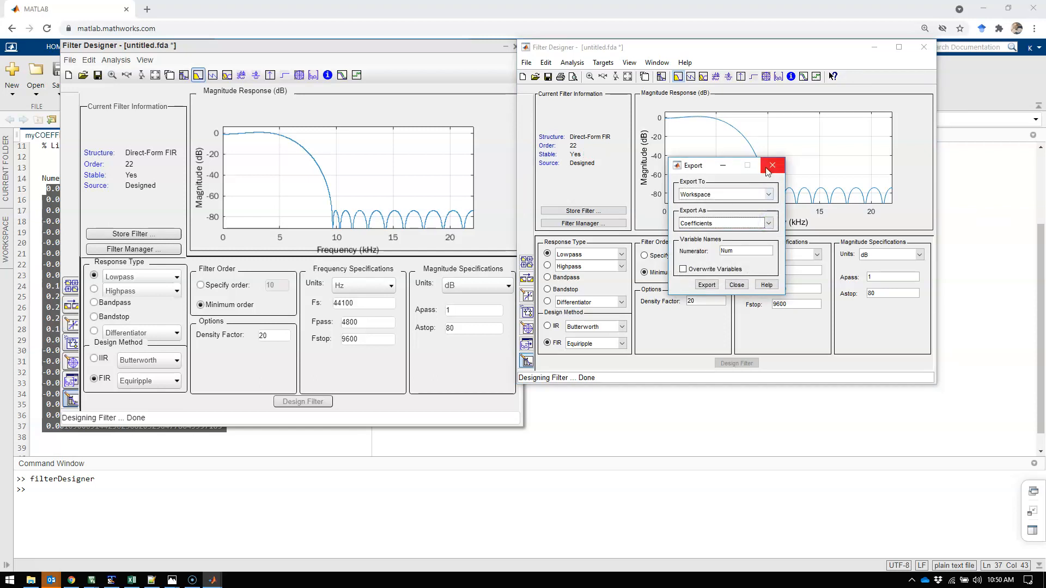
{"action": "mouse_move", "coordinate": [774, 165]}
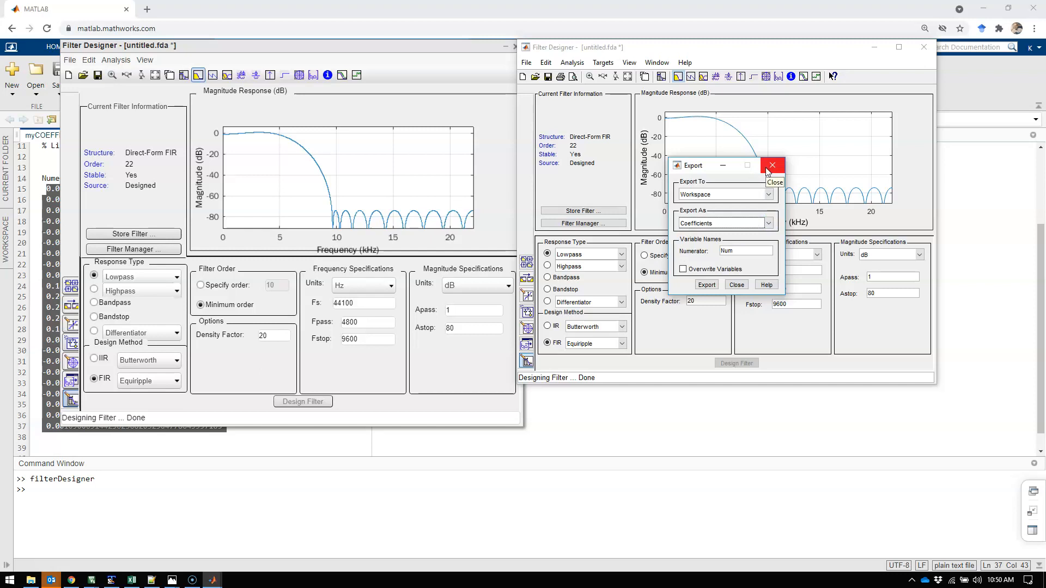
Browse the Targets menu for Generate C header, briefly checking the Analysis menu
{"action": "left_click", "coordinate": [602, 62]}
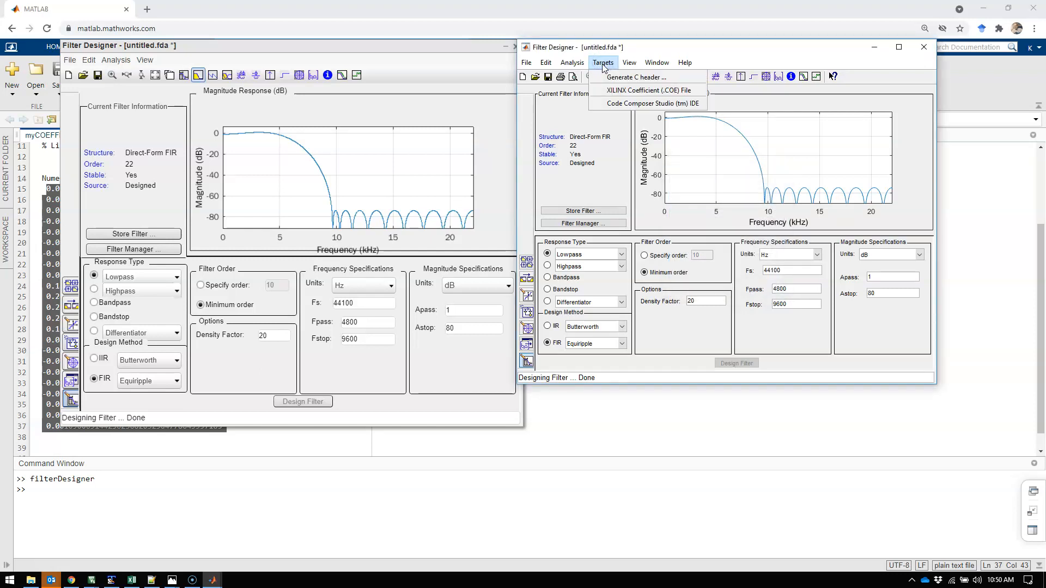
{"action": "mouse_move", "coordinate": [646, 76]}
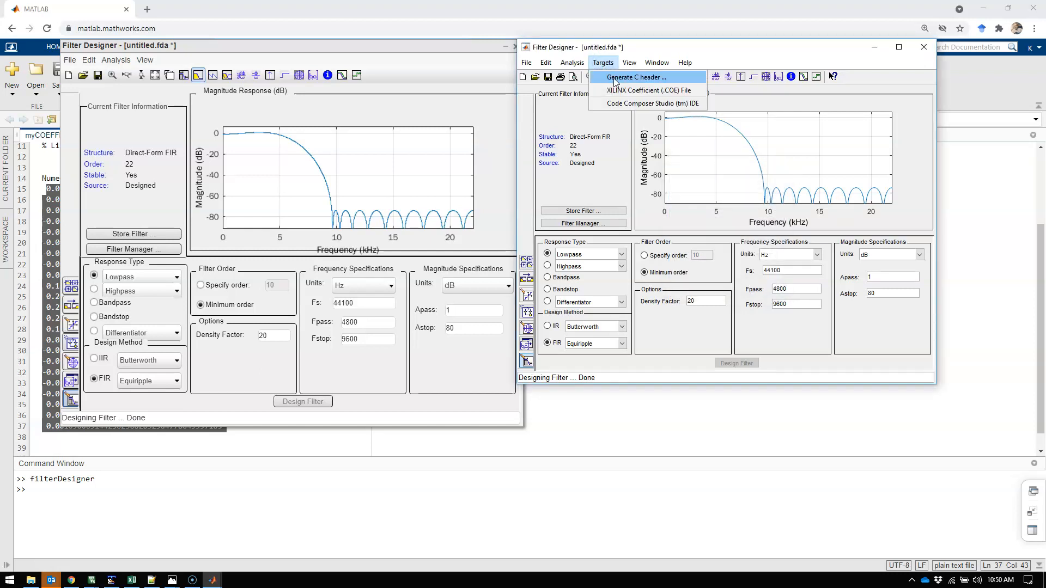
{"action": "left_click", "coordinate": [571, 63]}
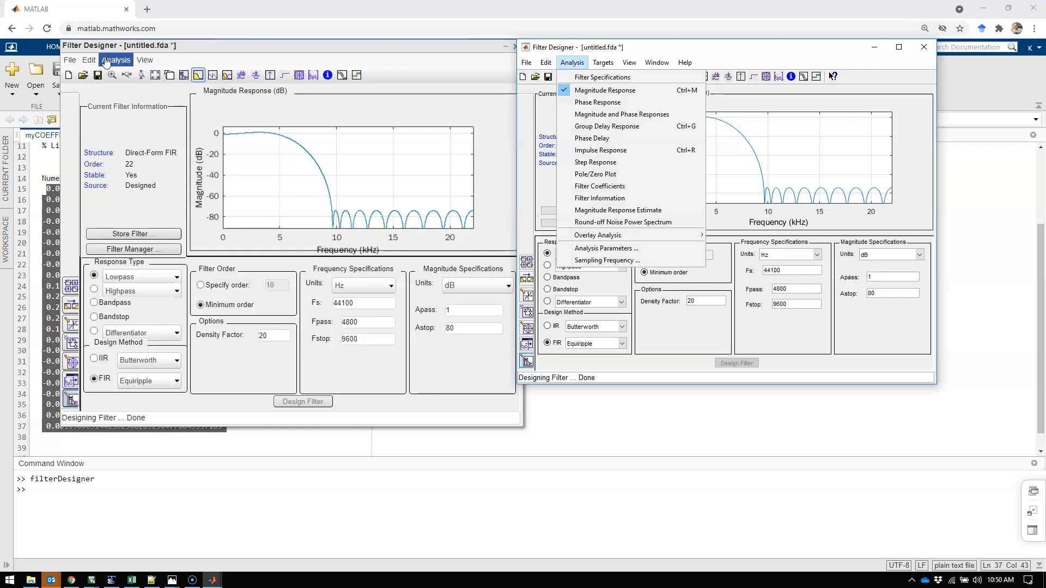
{"action": "left_click", "coordinate": [603, 62]}
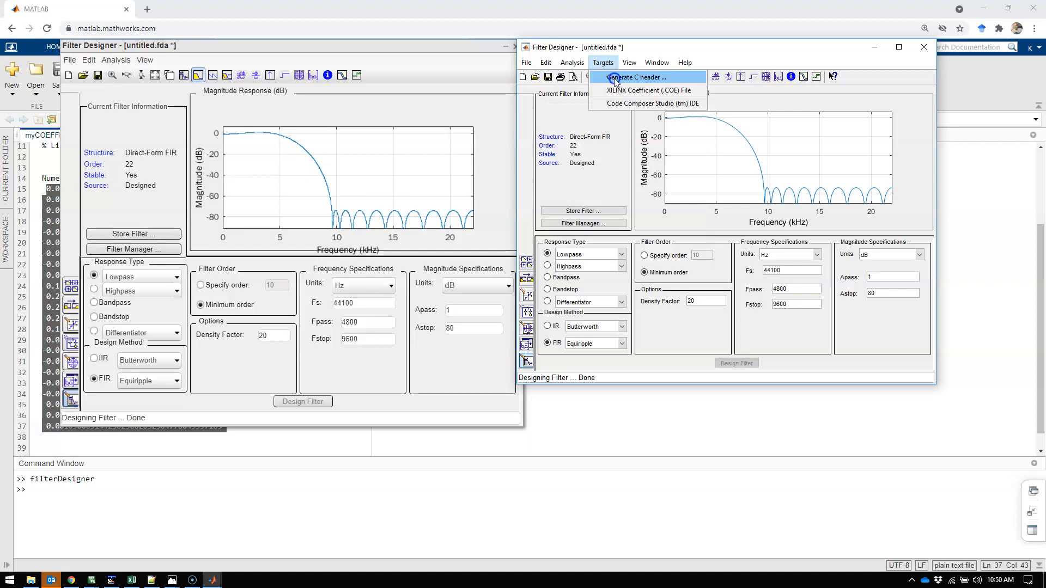
Generate fdacoefs.h with numerator array hin and length NUM_TAPS, then view it in Notepad++
{"action": "left_click", "coordinate": [637, 76]}
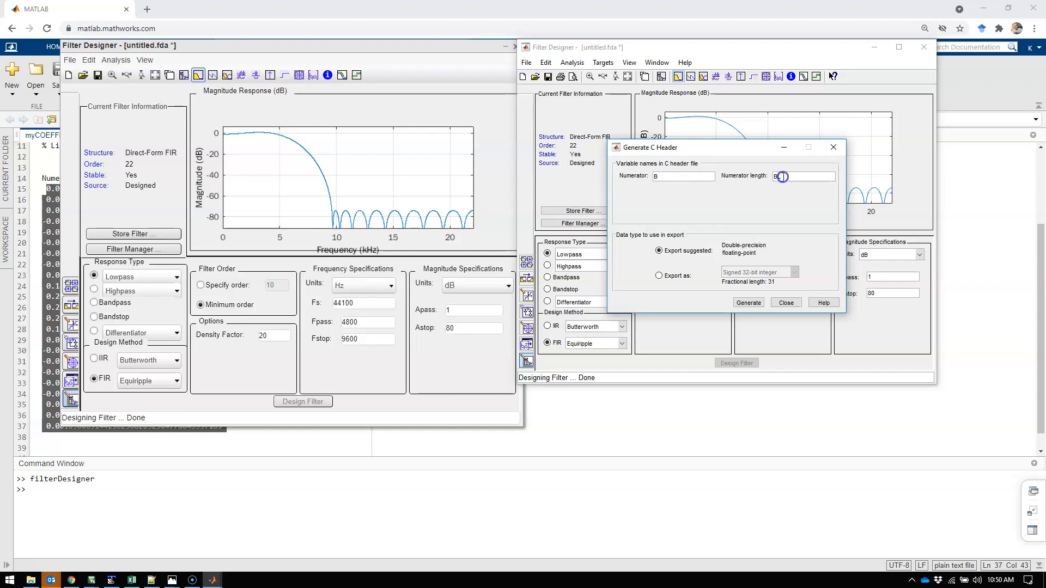
{"action": "type", "text": "NUM_TAPS"}
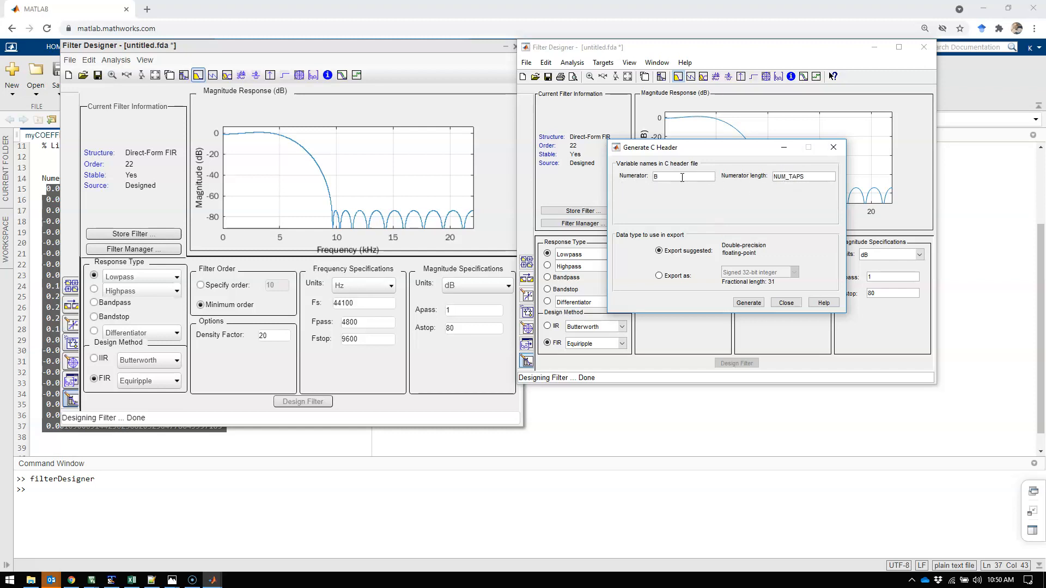
{"action": "type", "text": "hin"}
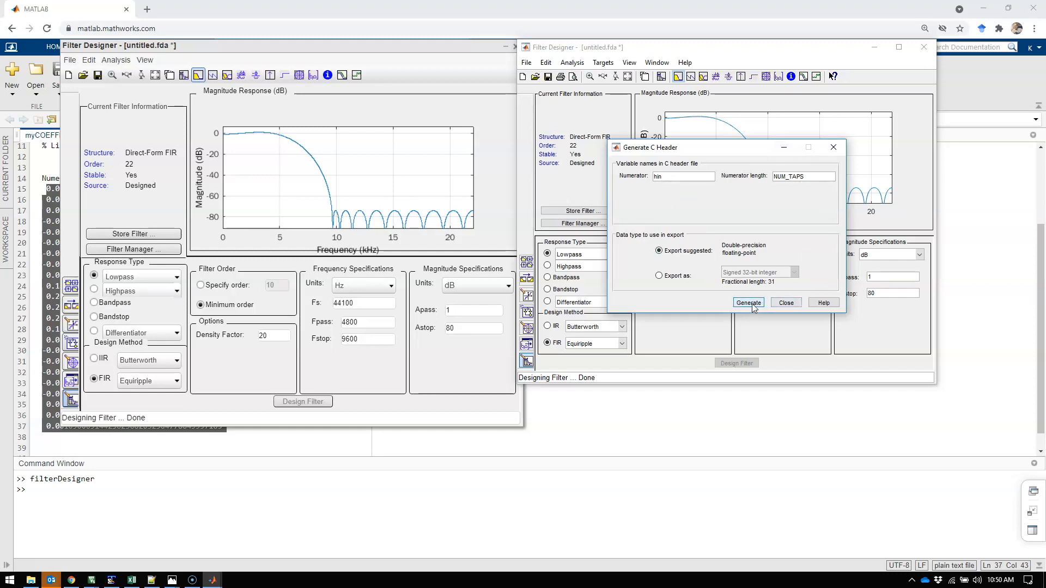
{"action": "left_click", "coordinate": [747, 302]}
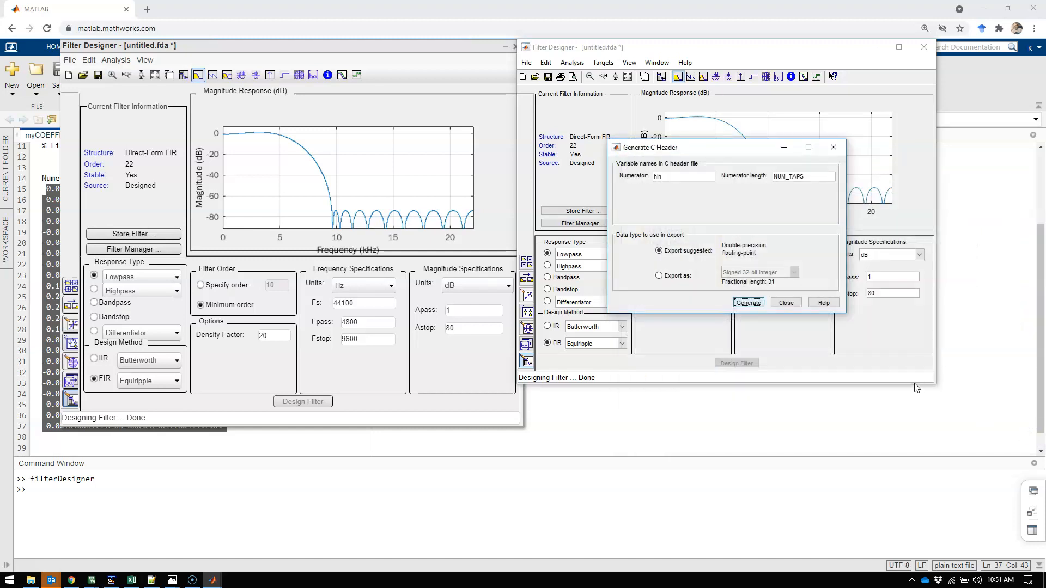
{"action": "left_click", "coordinate": [747, 301]}
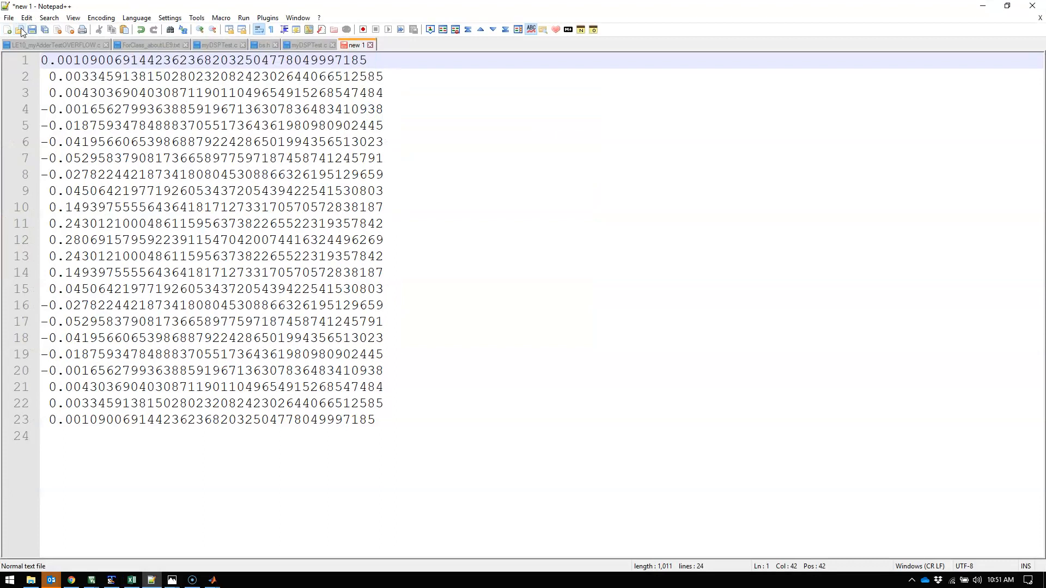
Load fdacoefs.h in Notepad++ and remove the #include "tmwtypes.h" line
{"action": "left_click", "coordinate": [32, 28]}
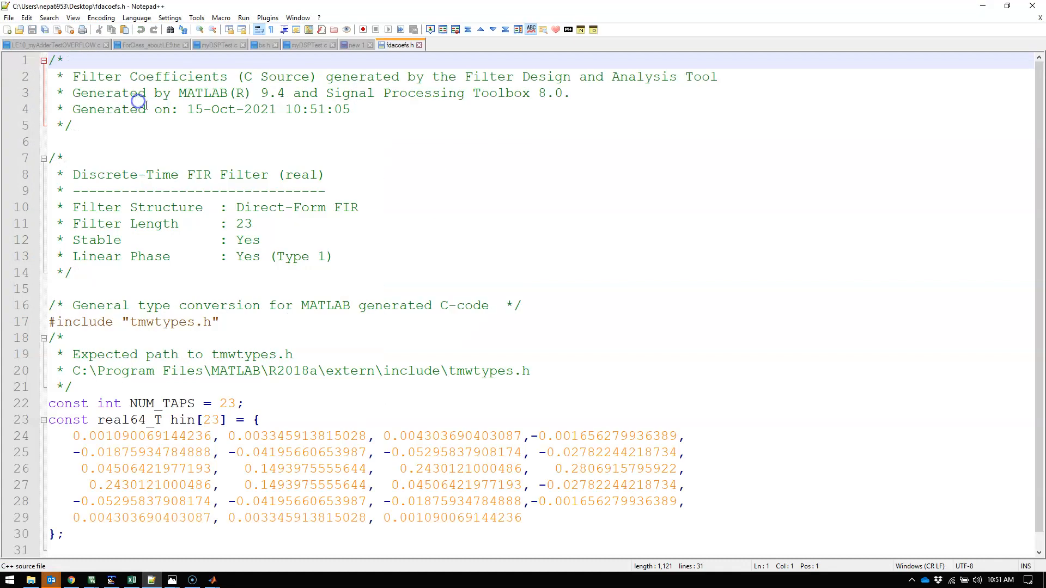
{"action": "scroll", "scroll_direction": "down", "scroll_amount": 3}
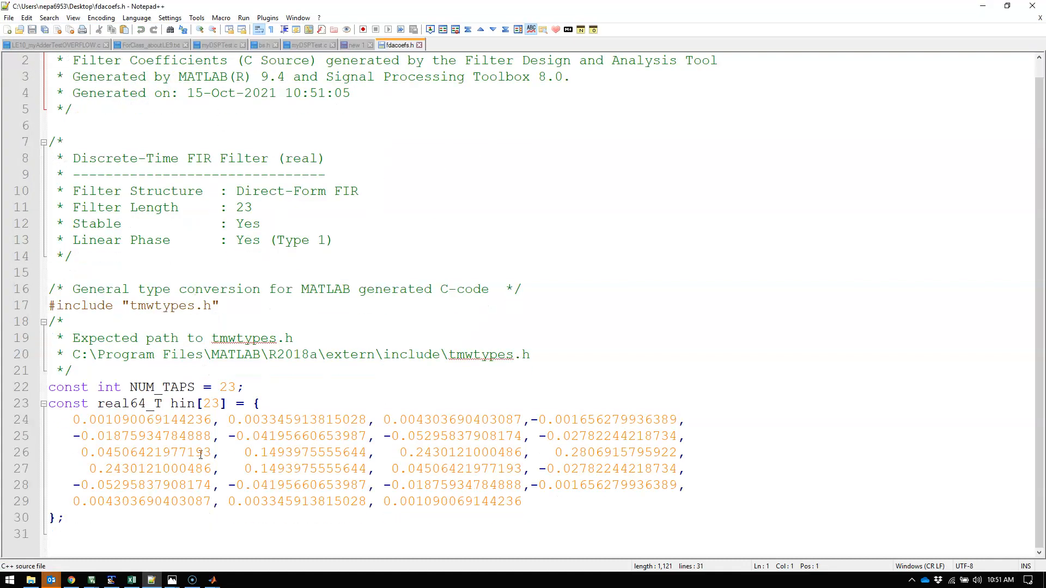
{"action": "left_click", "coordinate": [66, 519]}
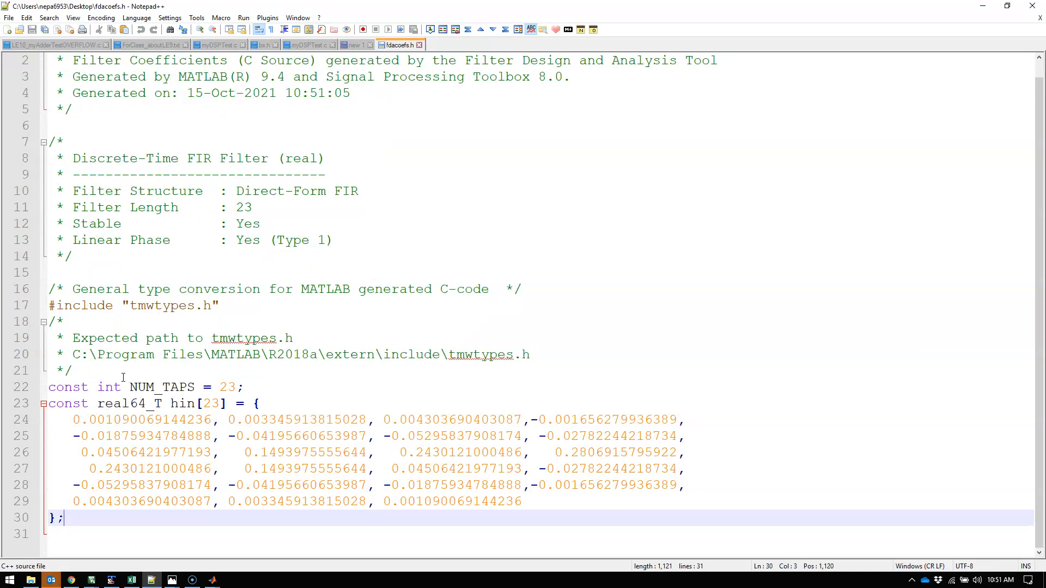
{"action": "double_click", "coordinate": [130, 403]}
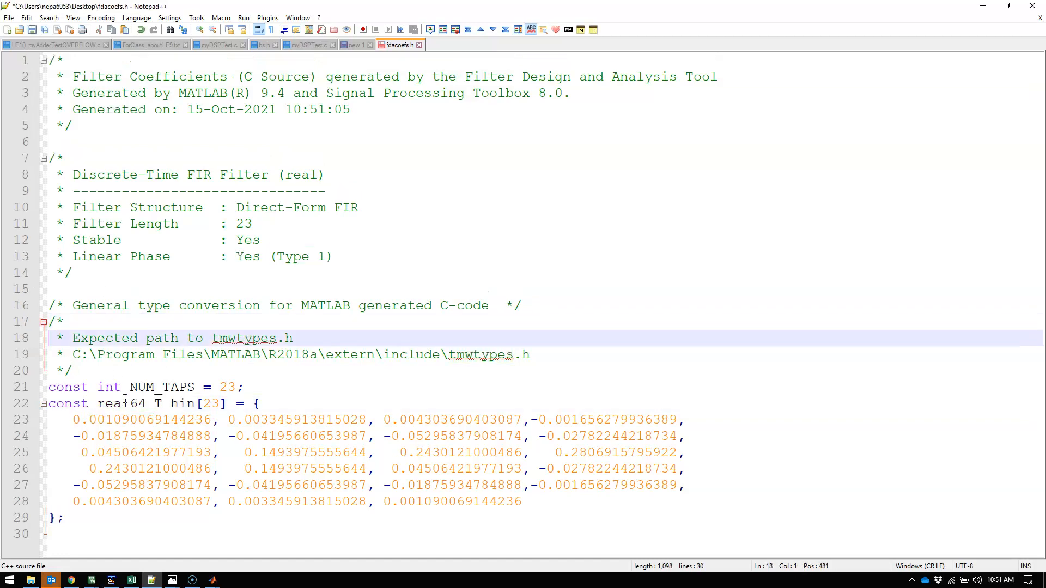
Replace the coefficient array's real64_T type with float
{"action": "double_click", "coordinate": [129, 403]}
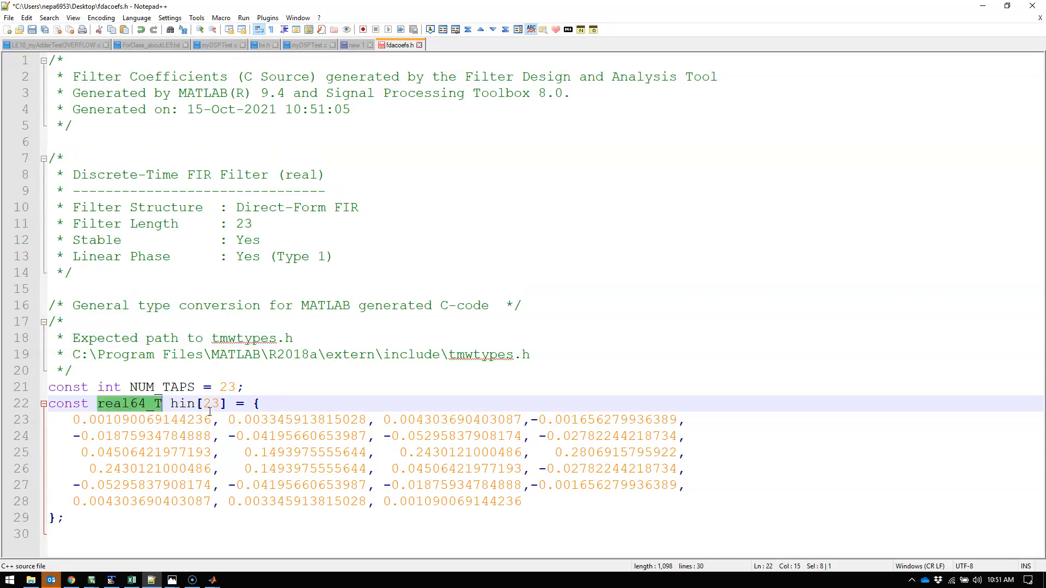
{"action": "type", "text": "in"}
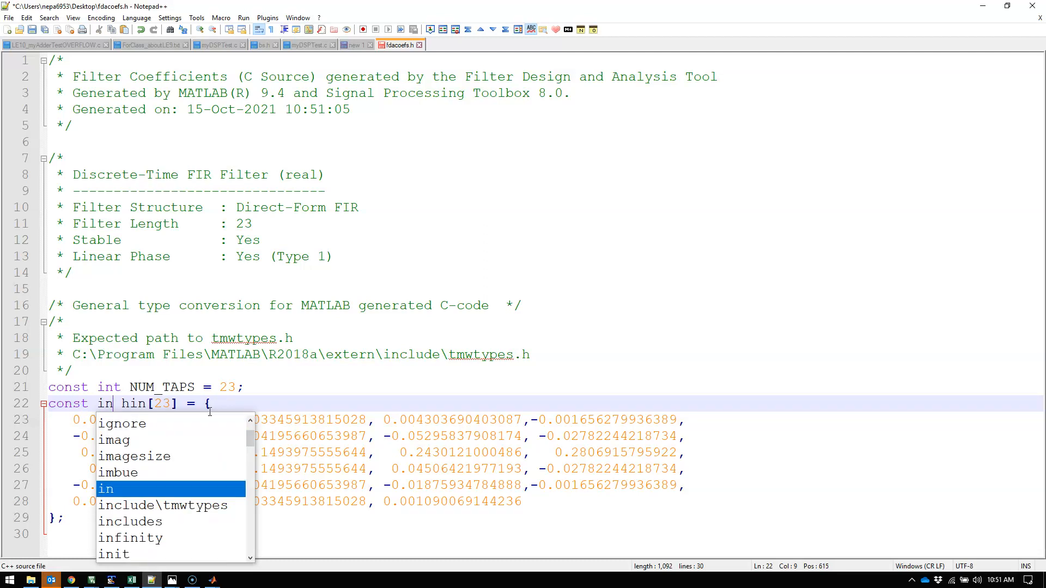
{"action": "type", "text": "float"}
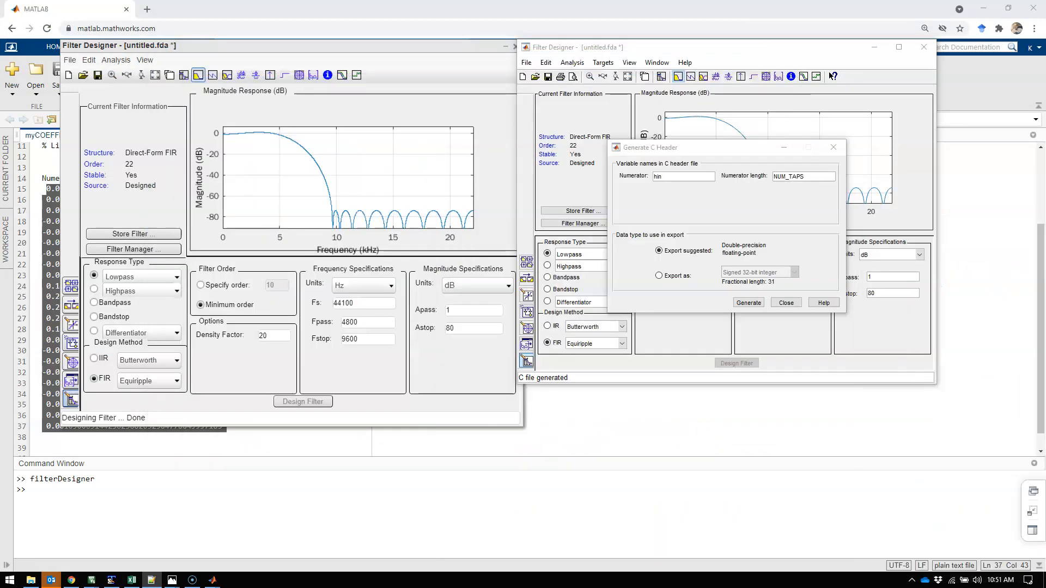
Close Generate C Header, browse the Targets, Analysis and File menus, and scroll the 23-coefficient listing to its end
{"action": "left_click", "coordinate": [784, 302]}
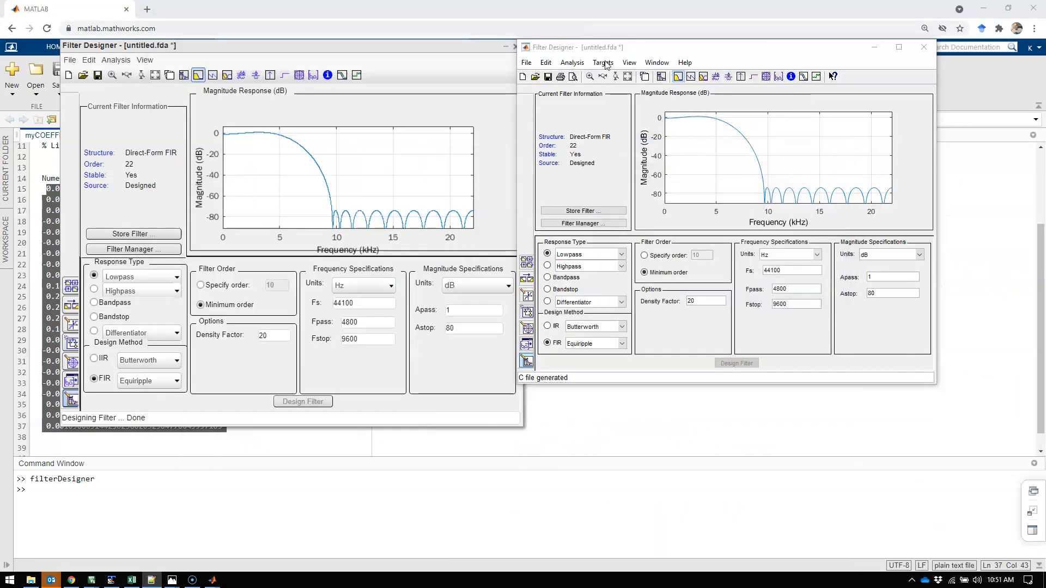
{"action": "left_click", "coordinate": [602, 62]}
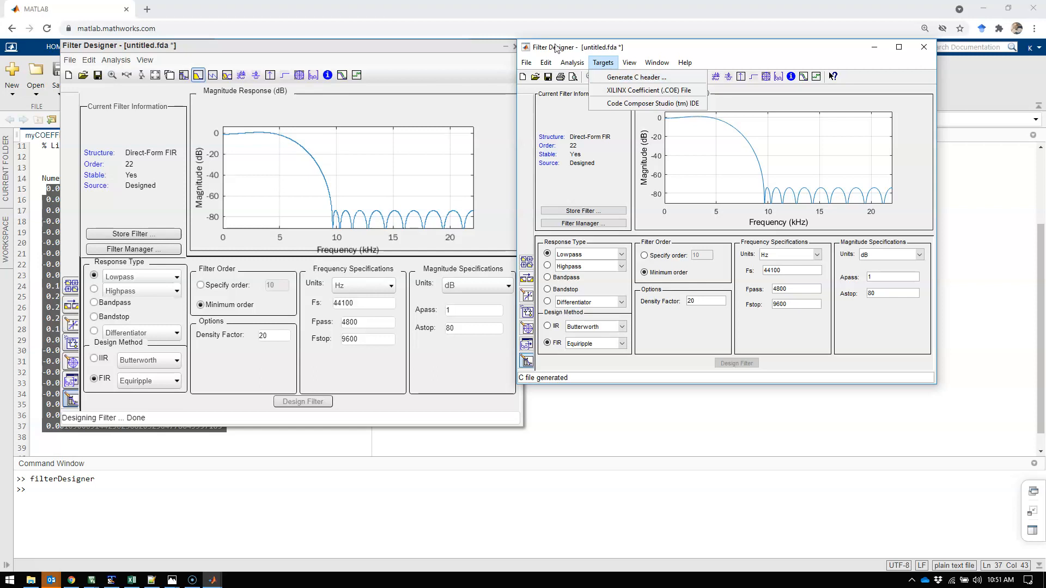
{"action": "left_click", "coordinate": [115, 59]}
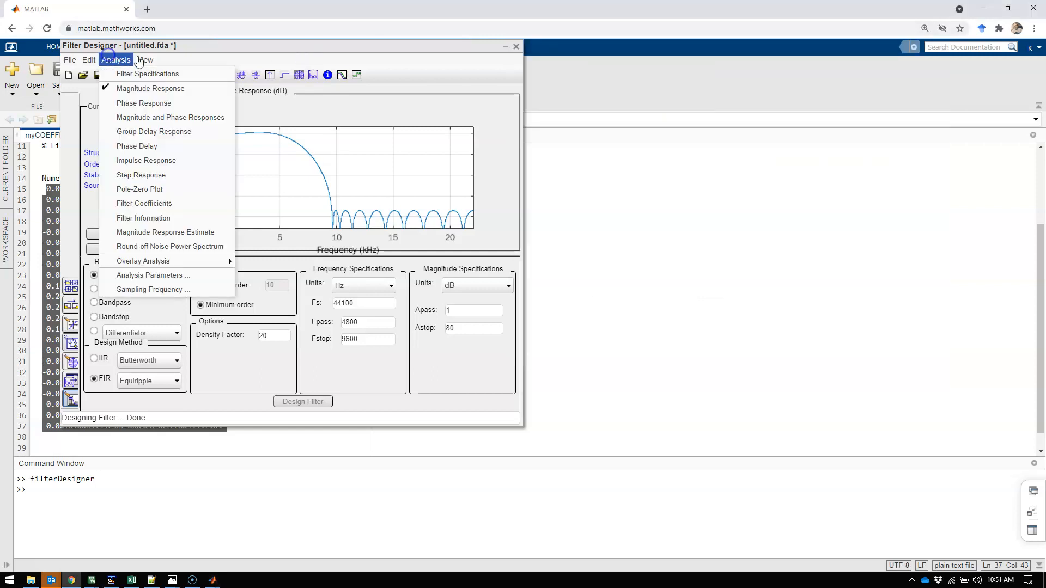
{"action": "left_click", "coordinate": [70, 59]}
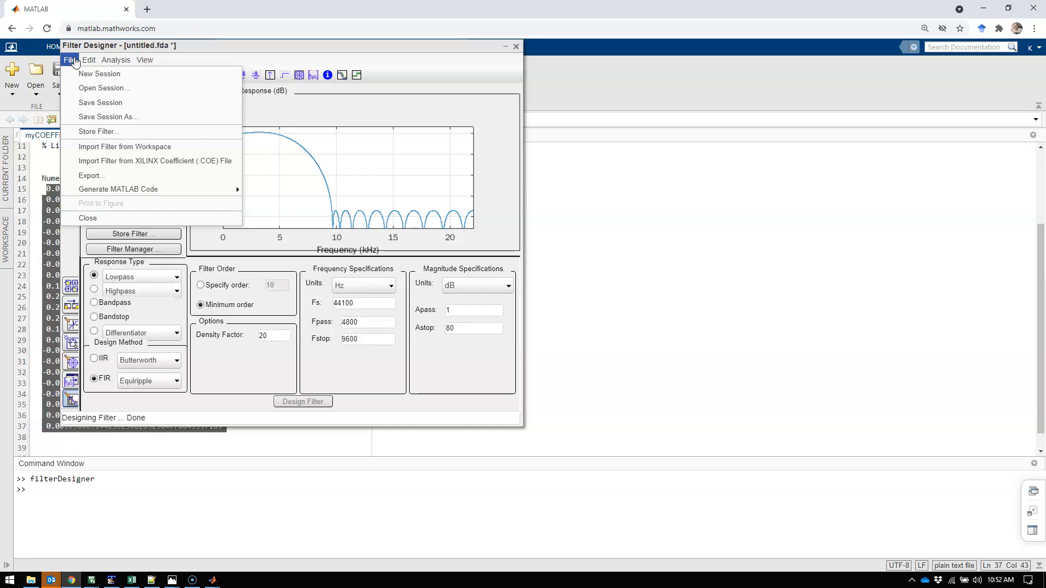
{"action": "mouse_move", "coordinate": [92, 176]}
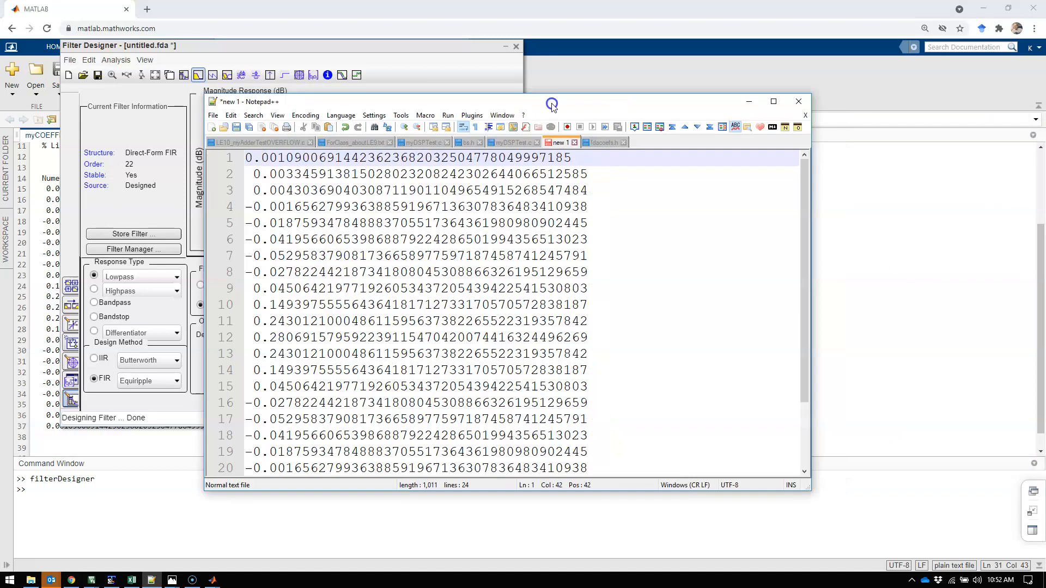
{"action": "scroll", "scroll_direction": "down", "scroll_amount": 3}
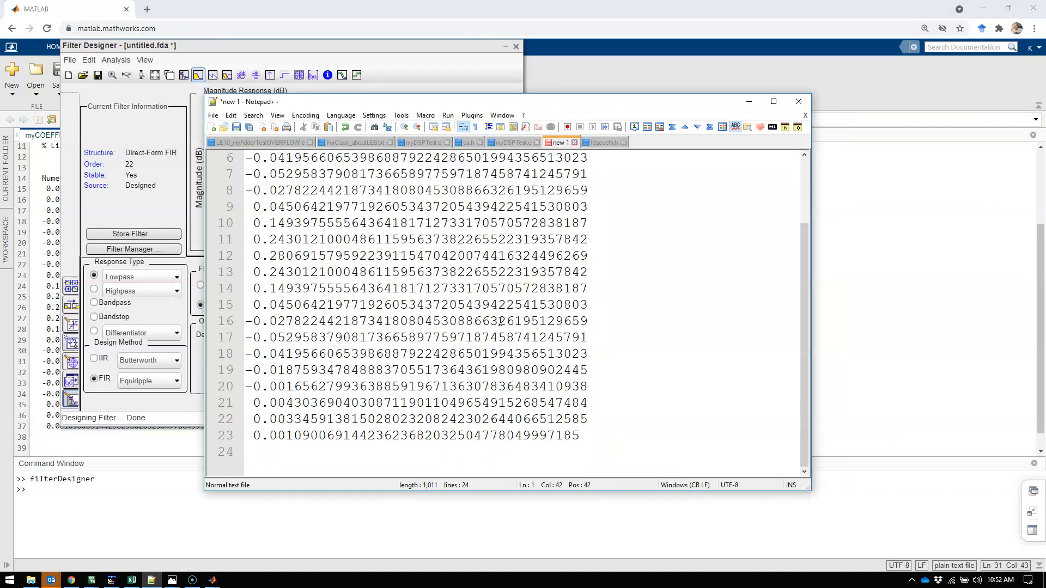